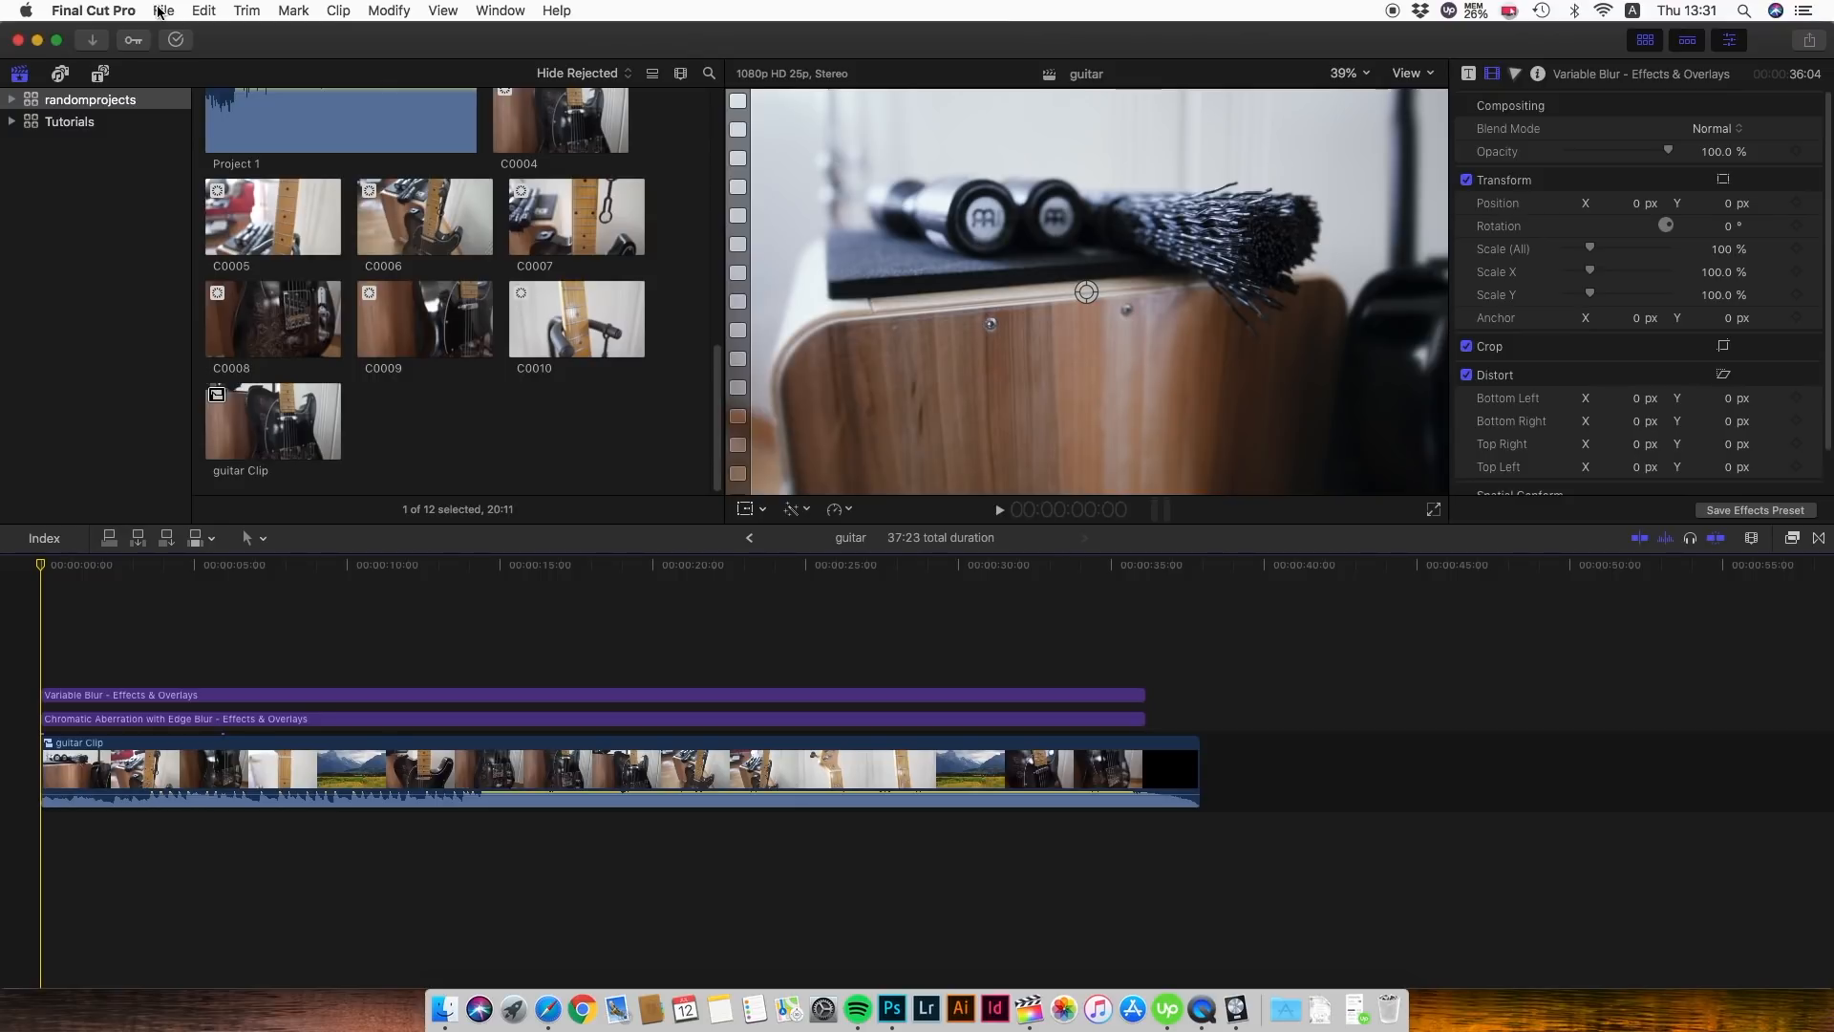
Open the Master File share dialog for the guitar project from the File menu.
click(162, 11)
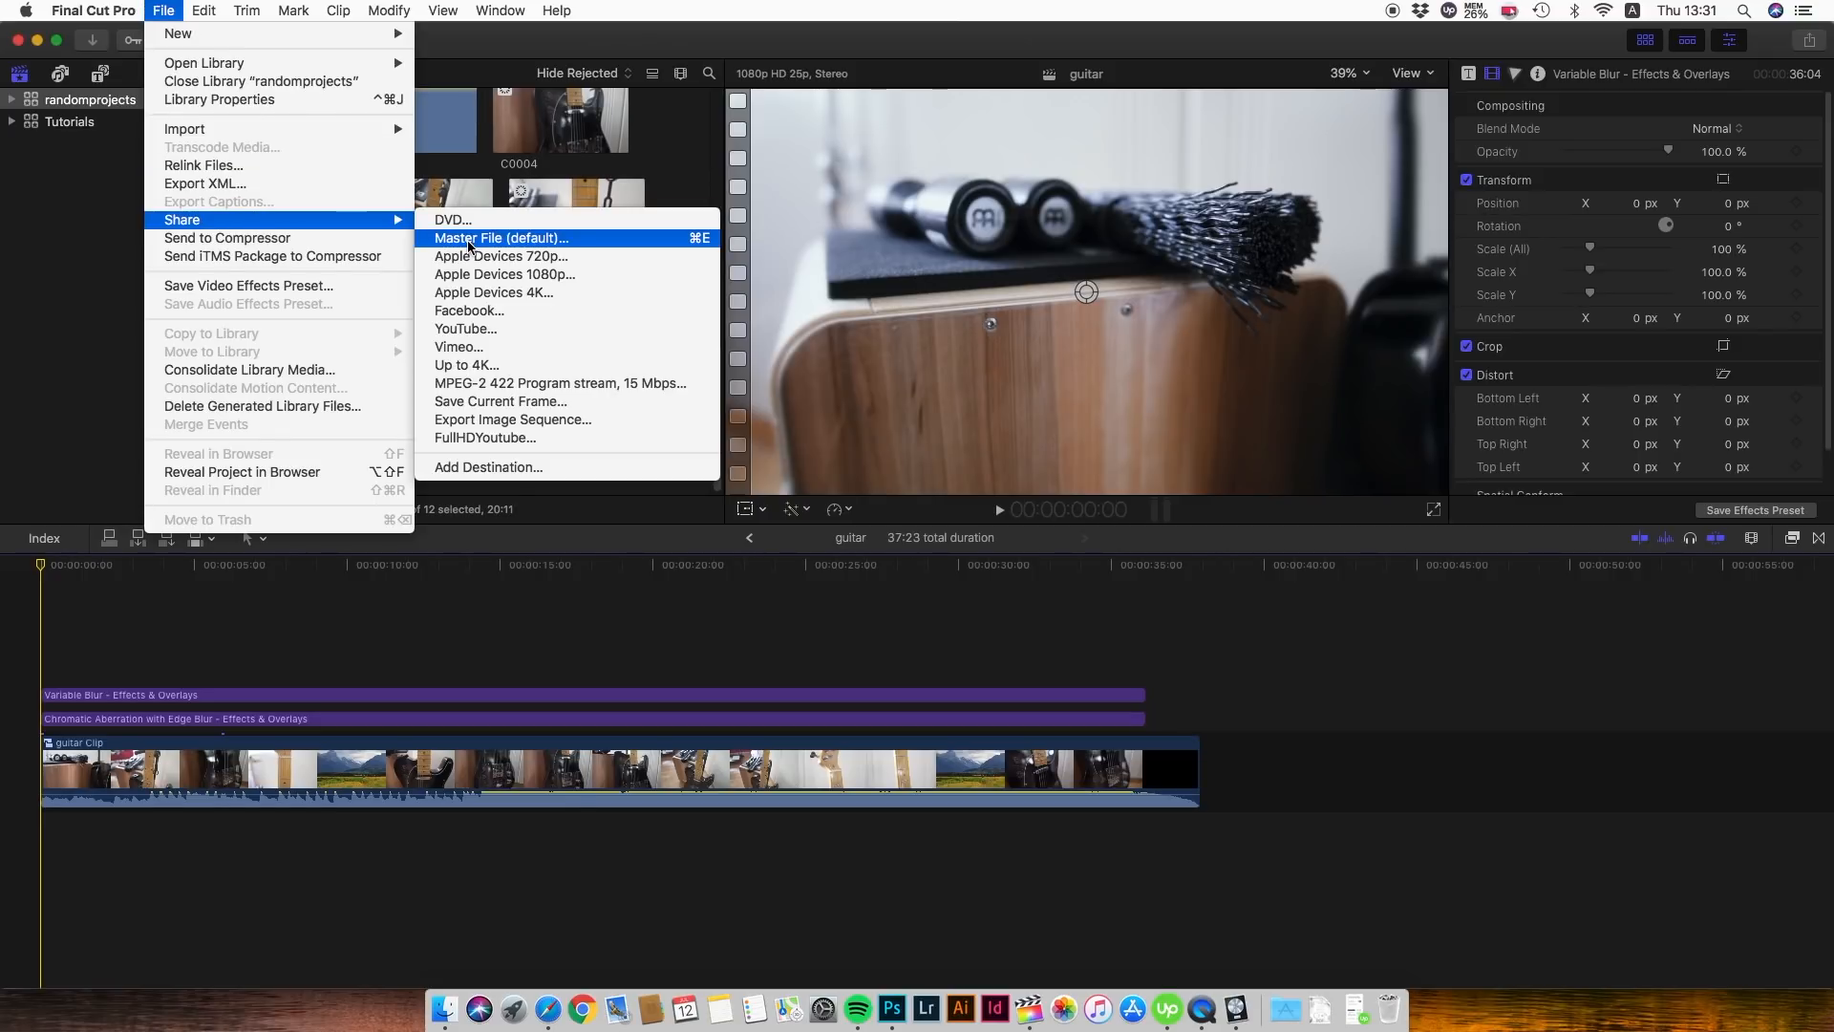
click(502, 238)
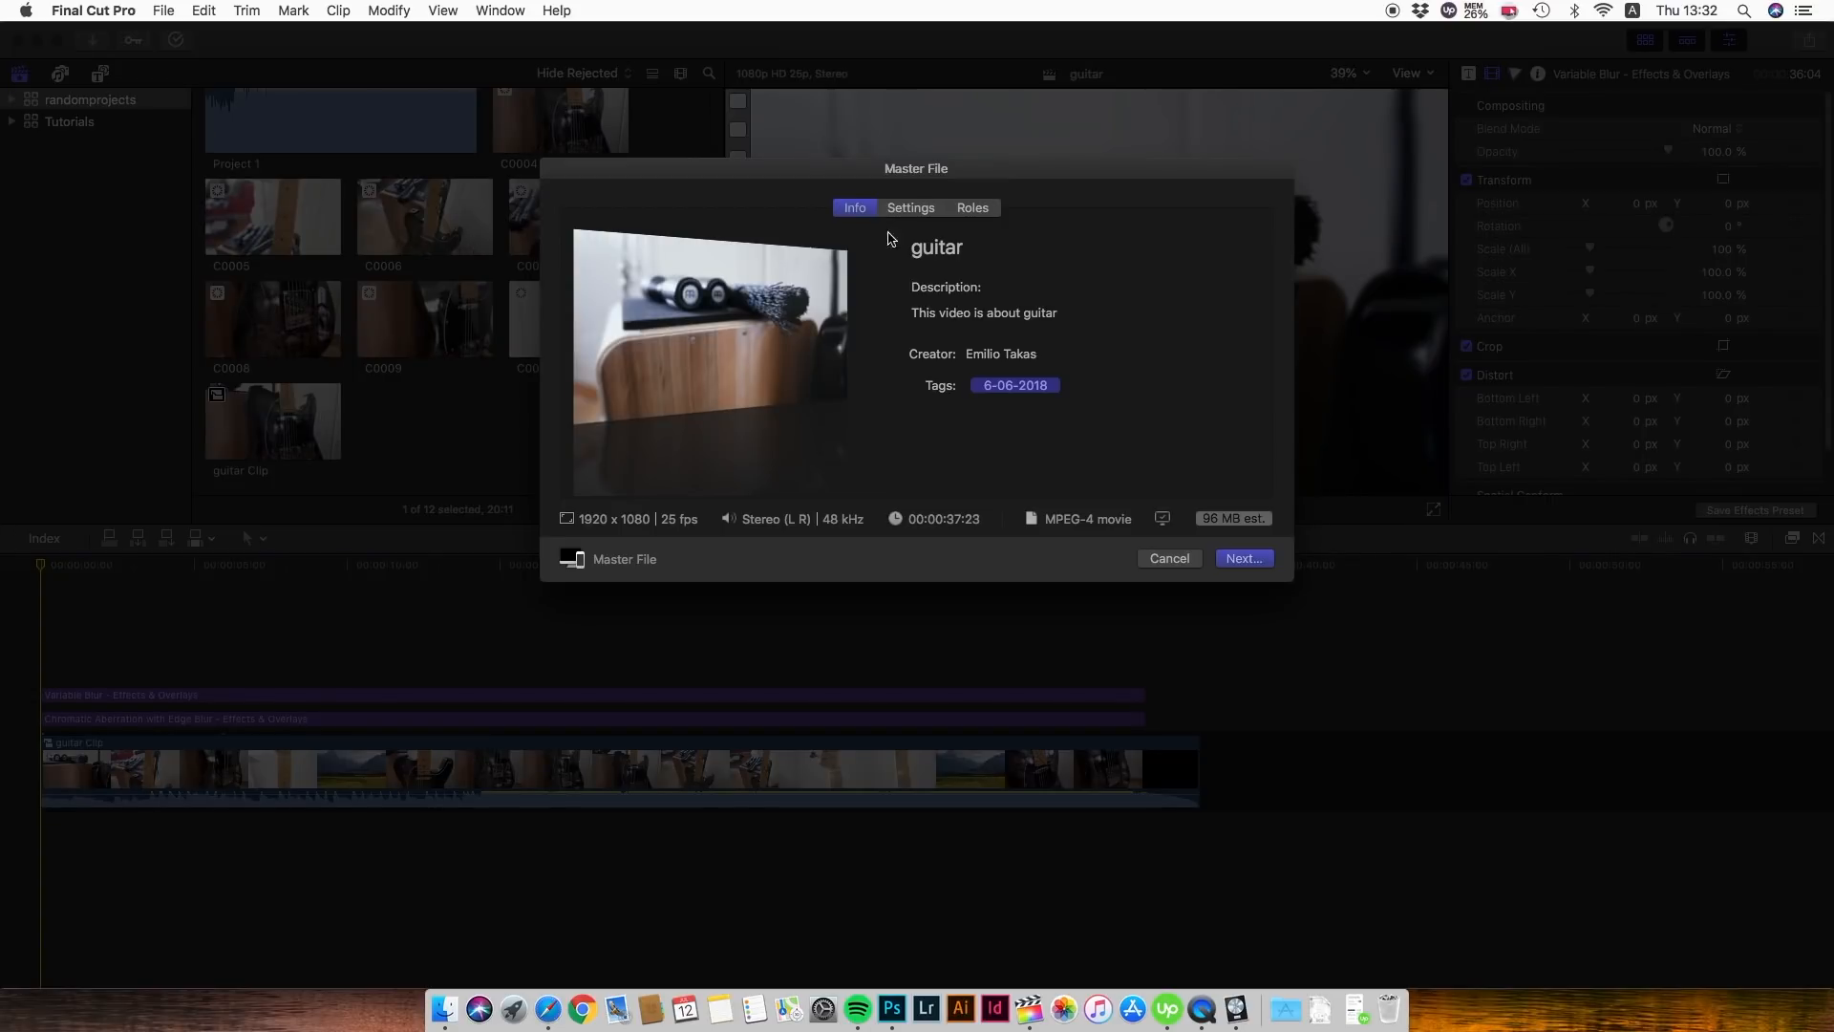
Set the master file video codec to H.264 Better Quality at 1920 x 1080 resolution.
click(910, 207)
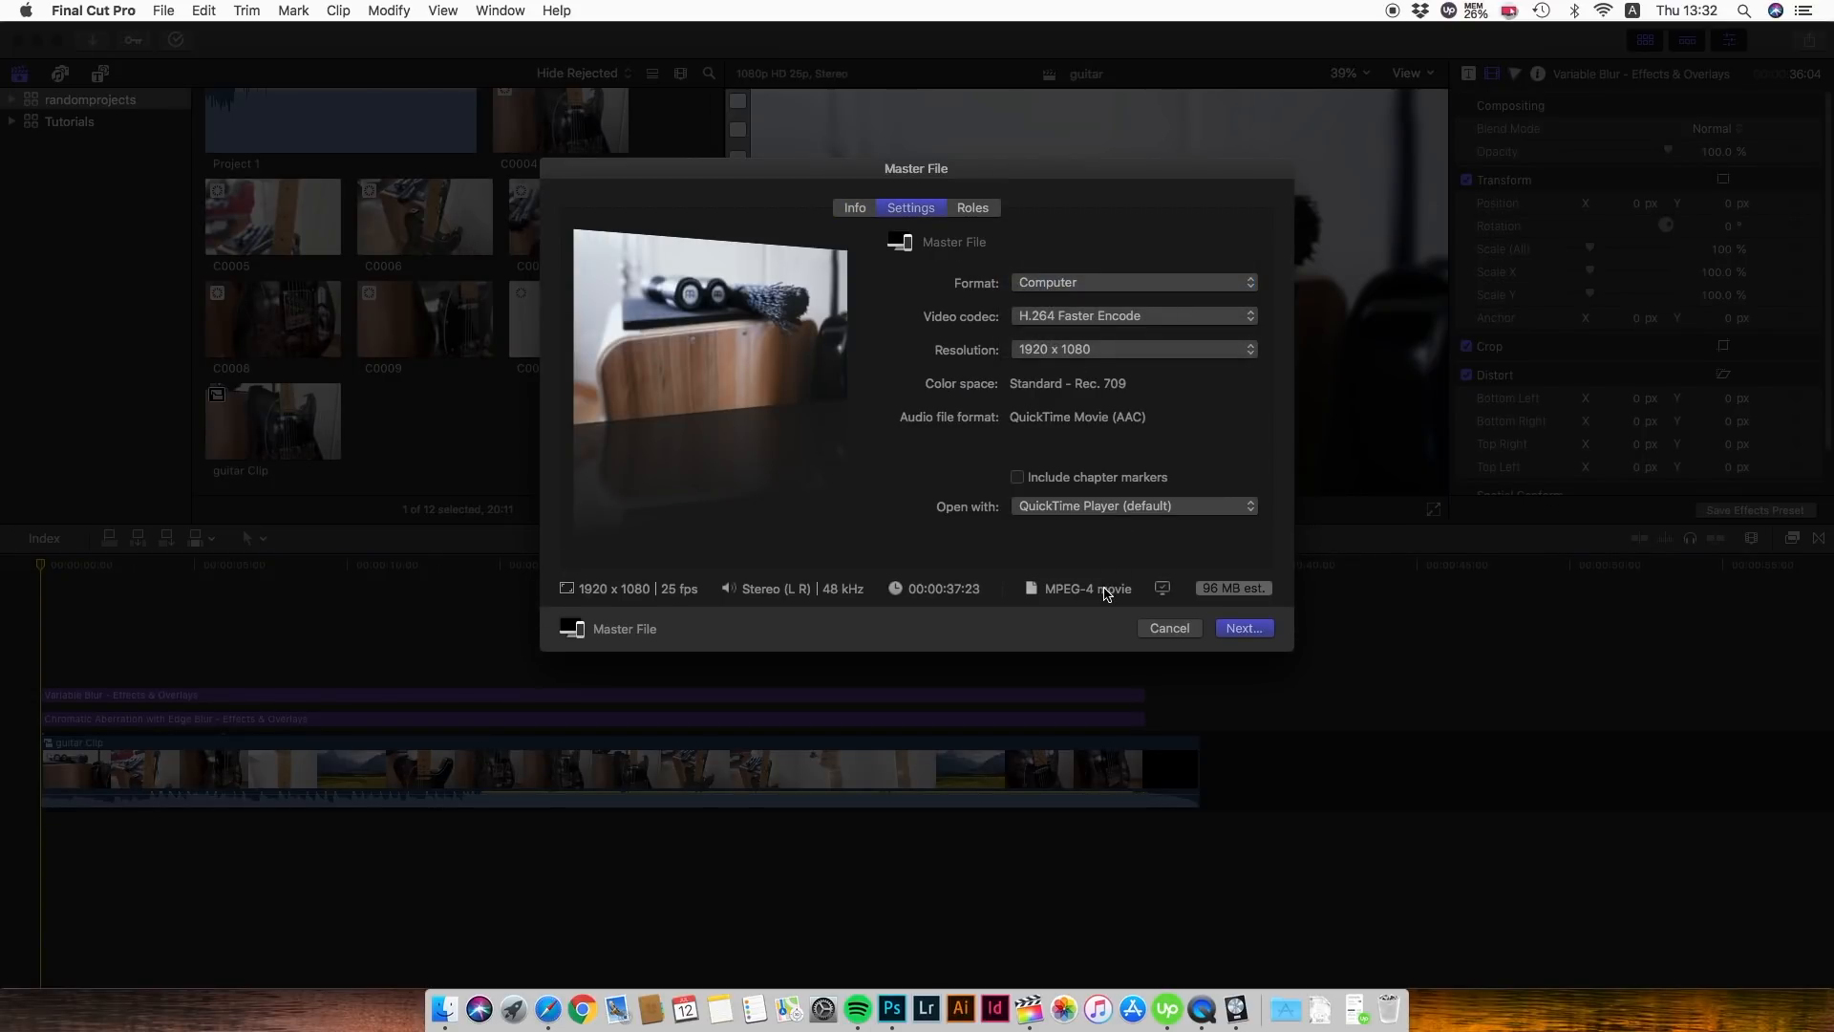
mouse_move(1124, 596)
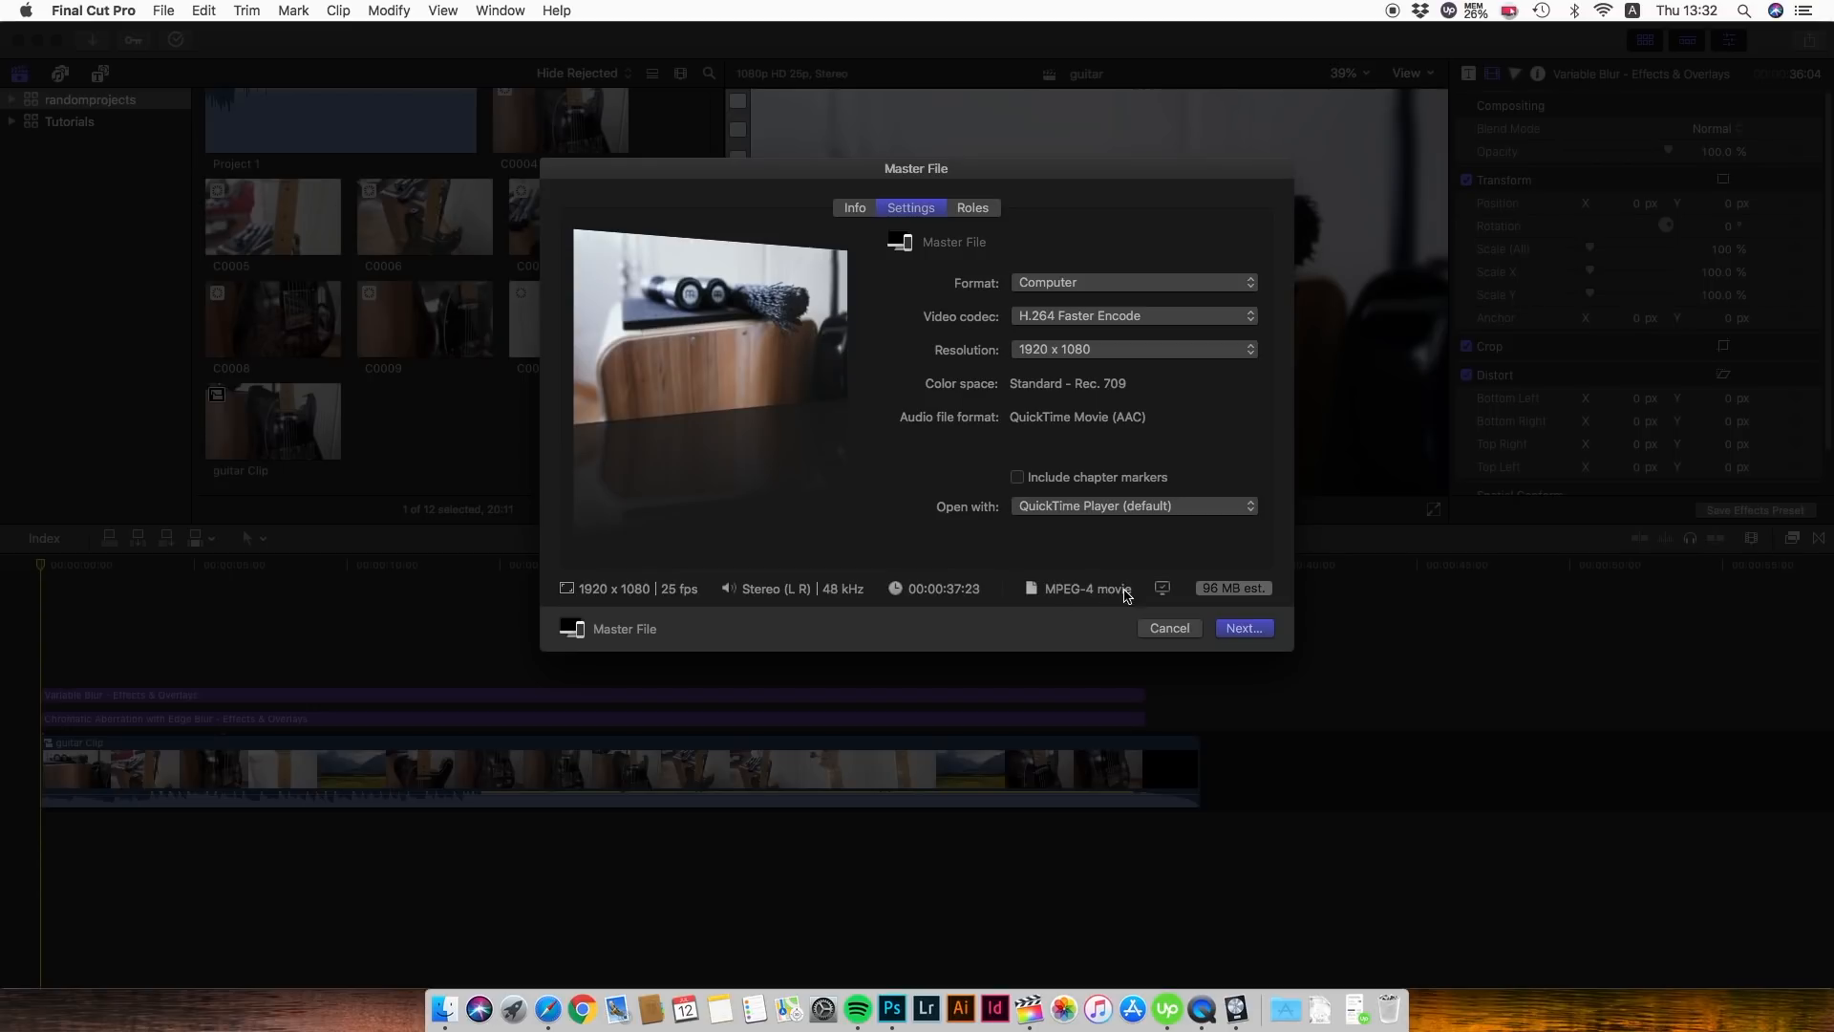
mouse_move(1078, 596)
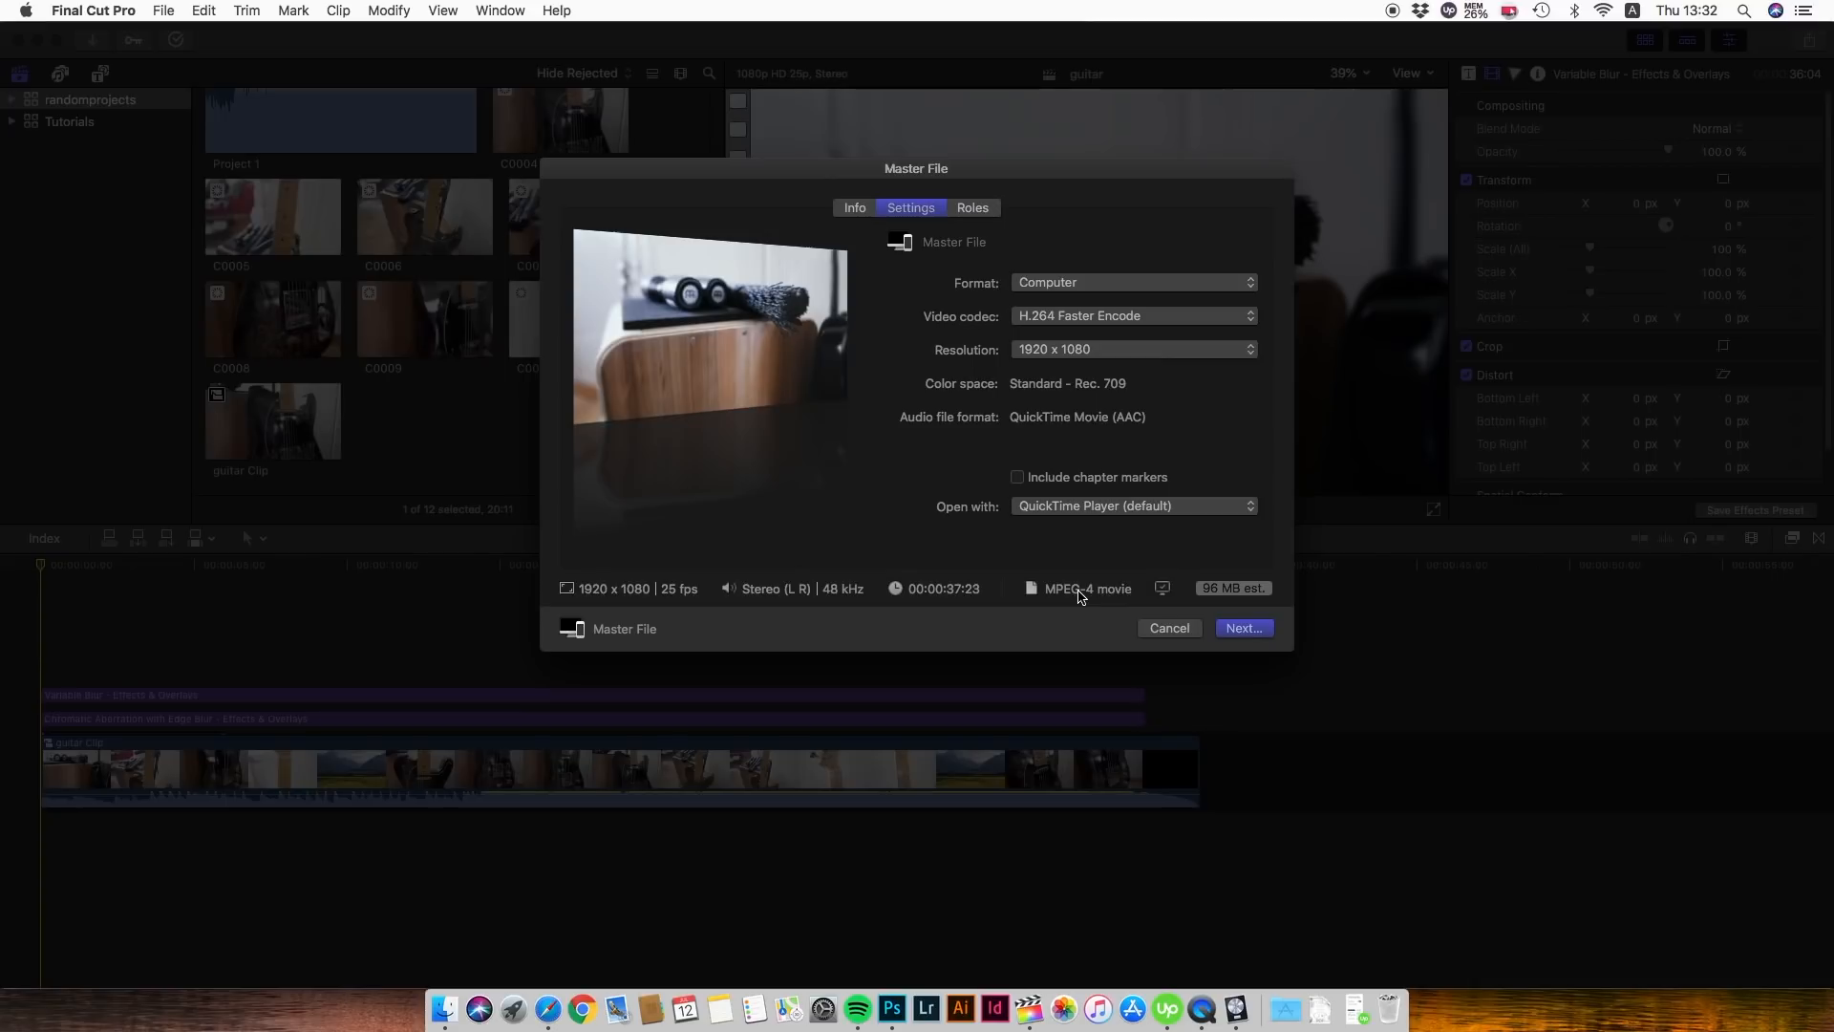
mouse_move(1082, 334)
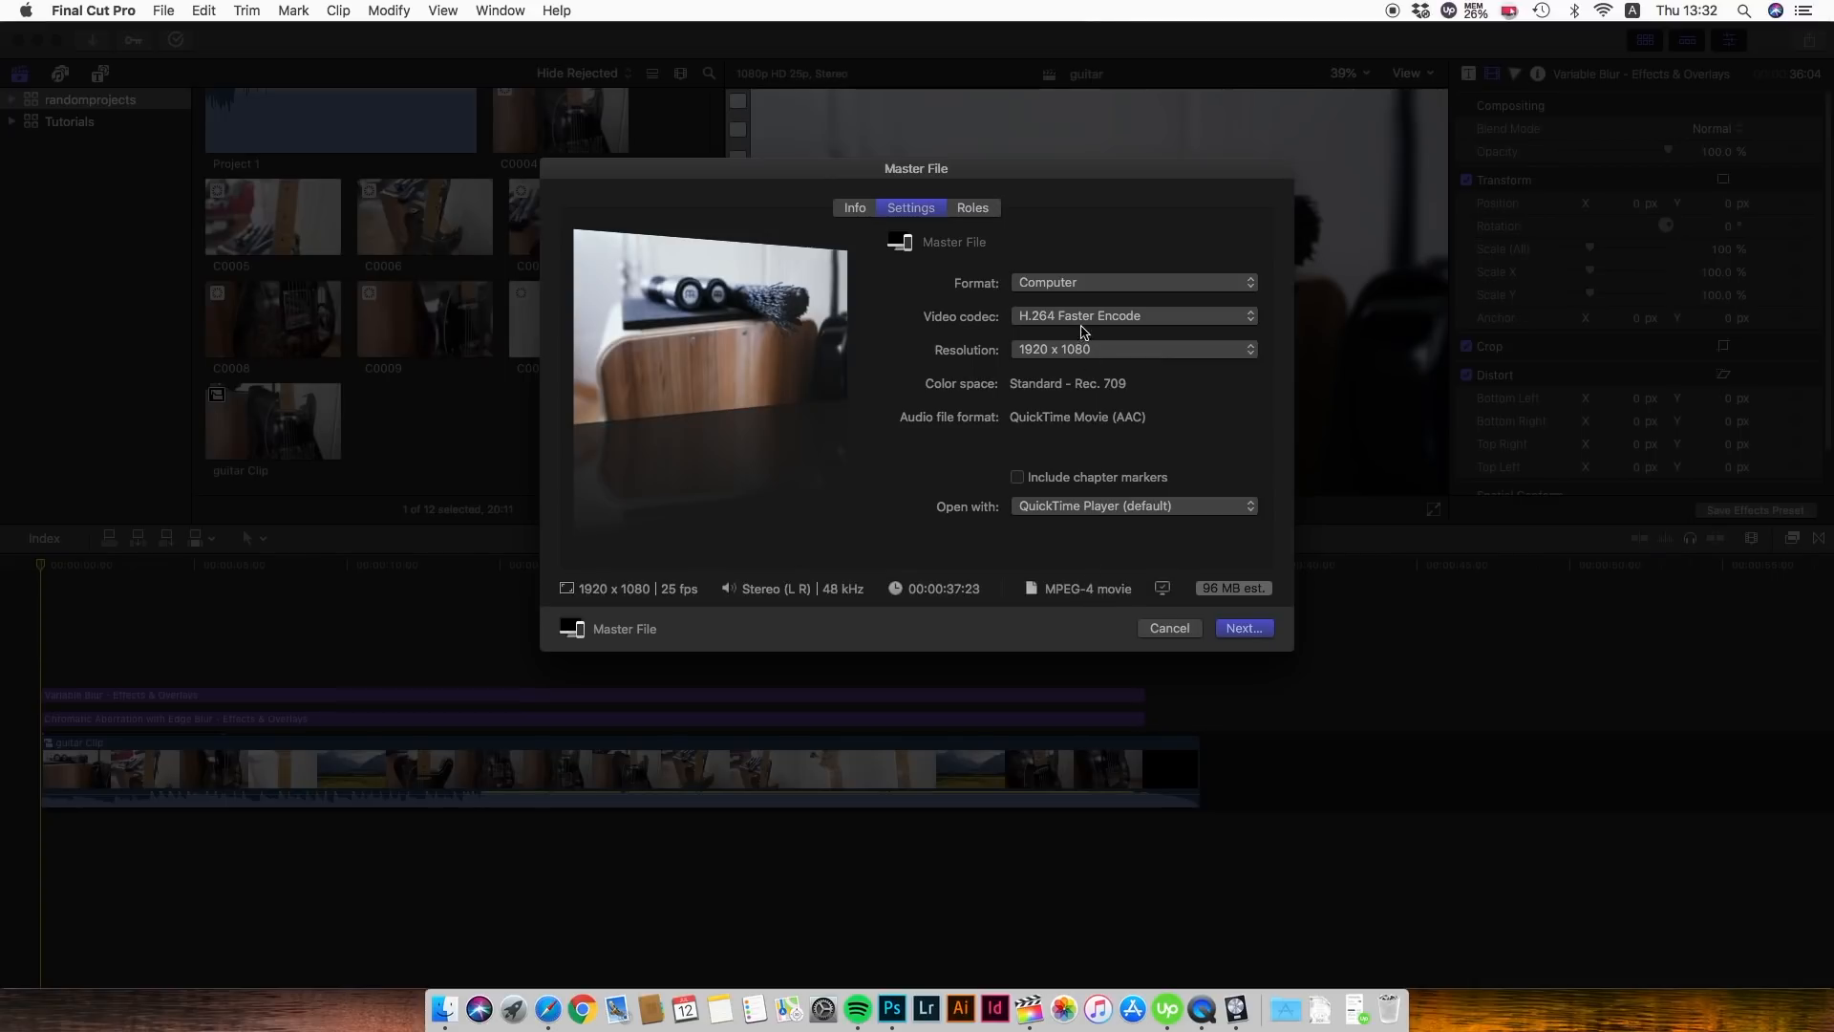
click(1129, 314)
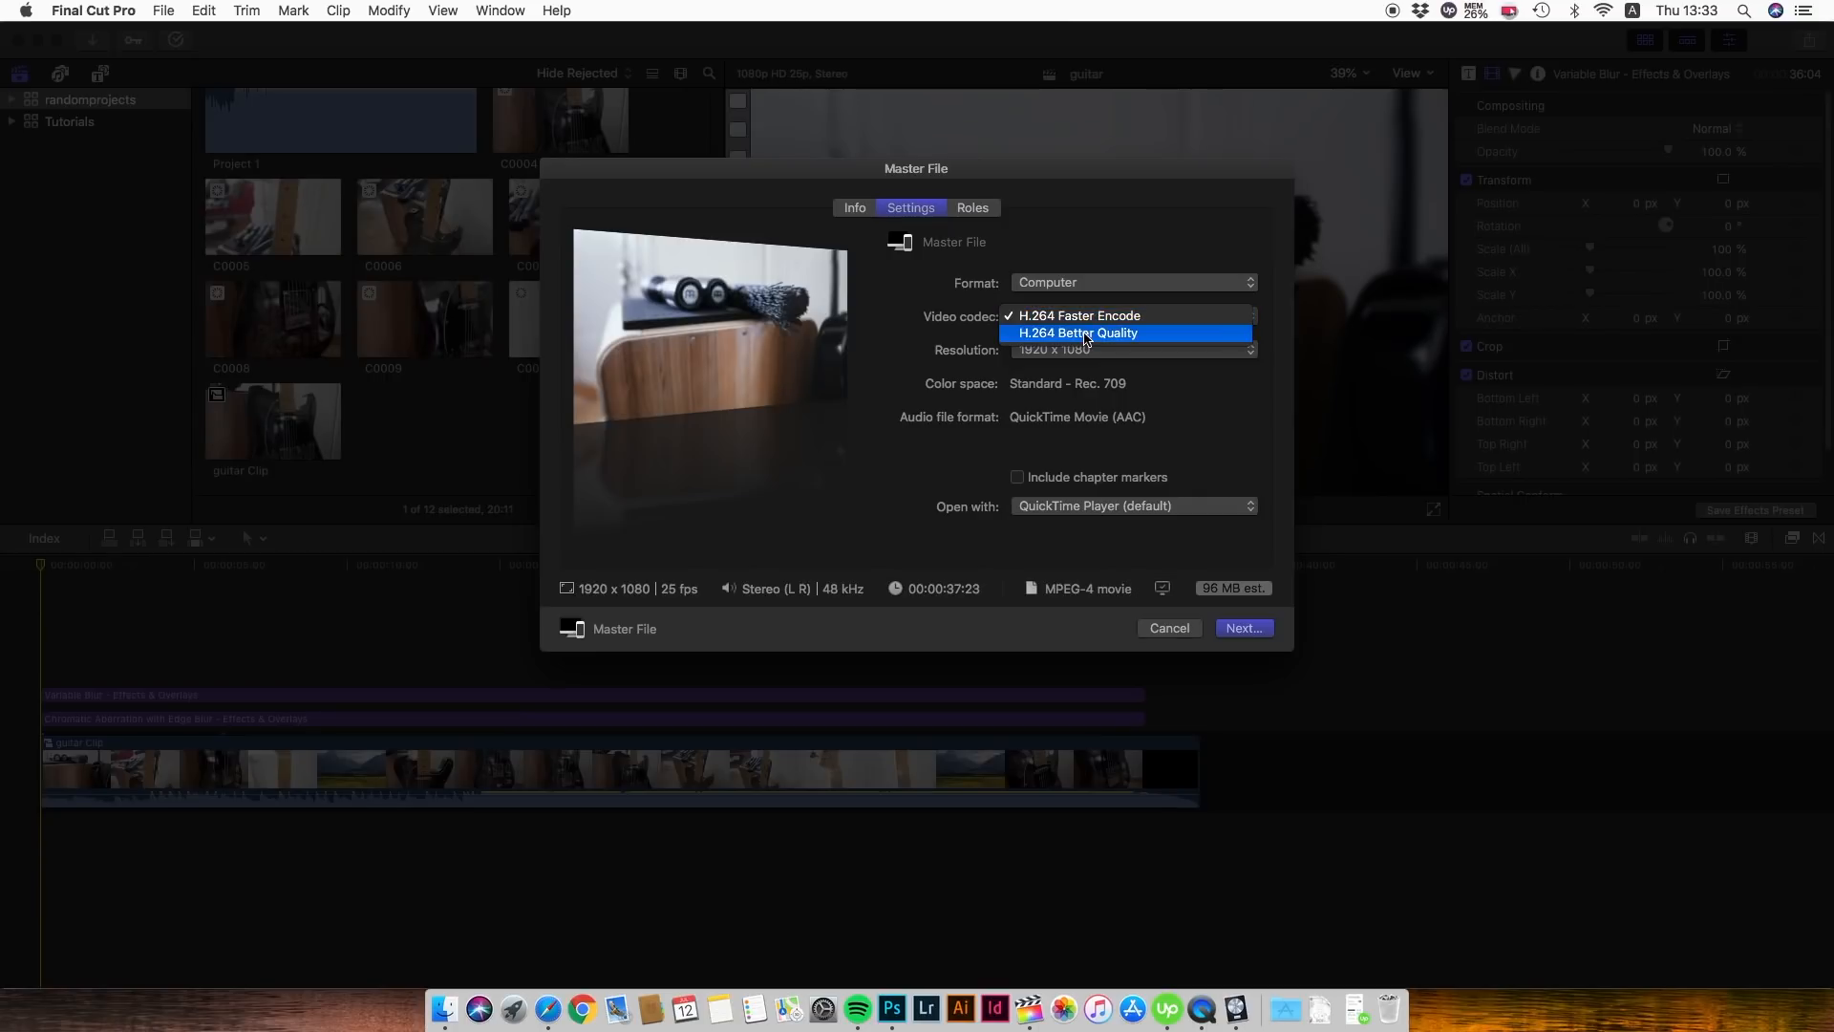
click(1079, 333)
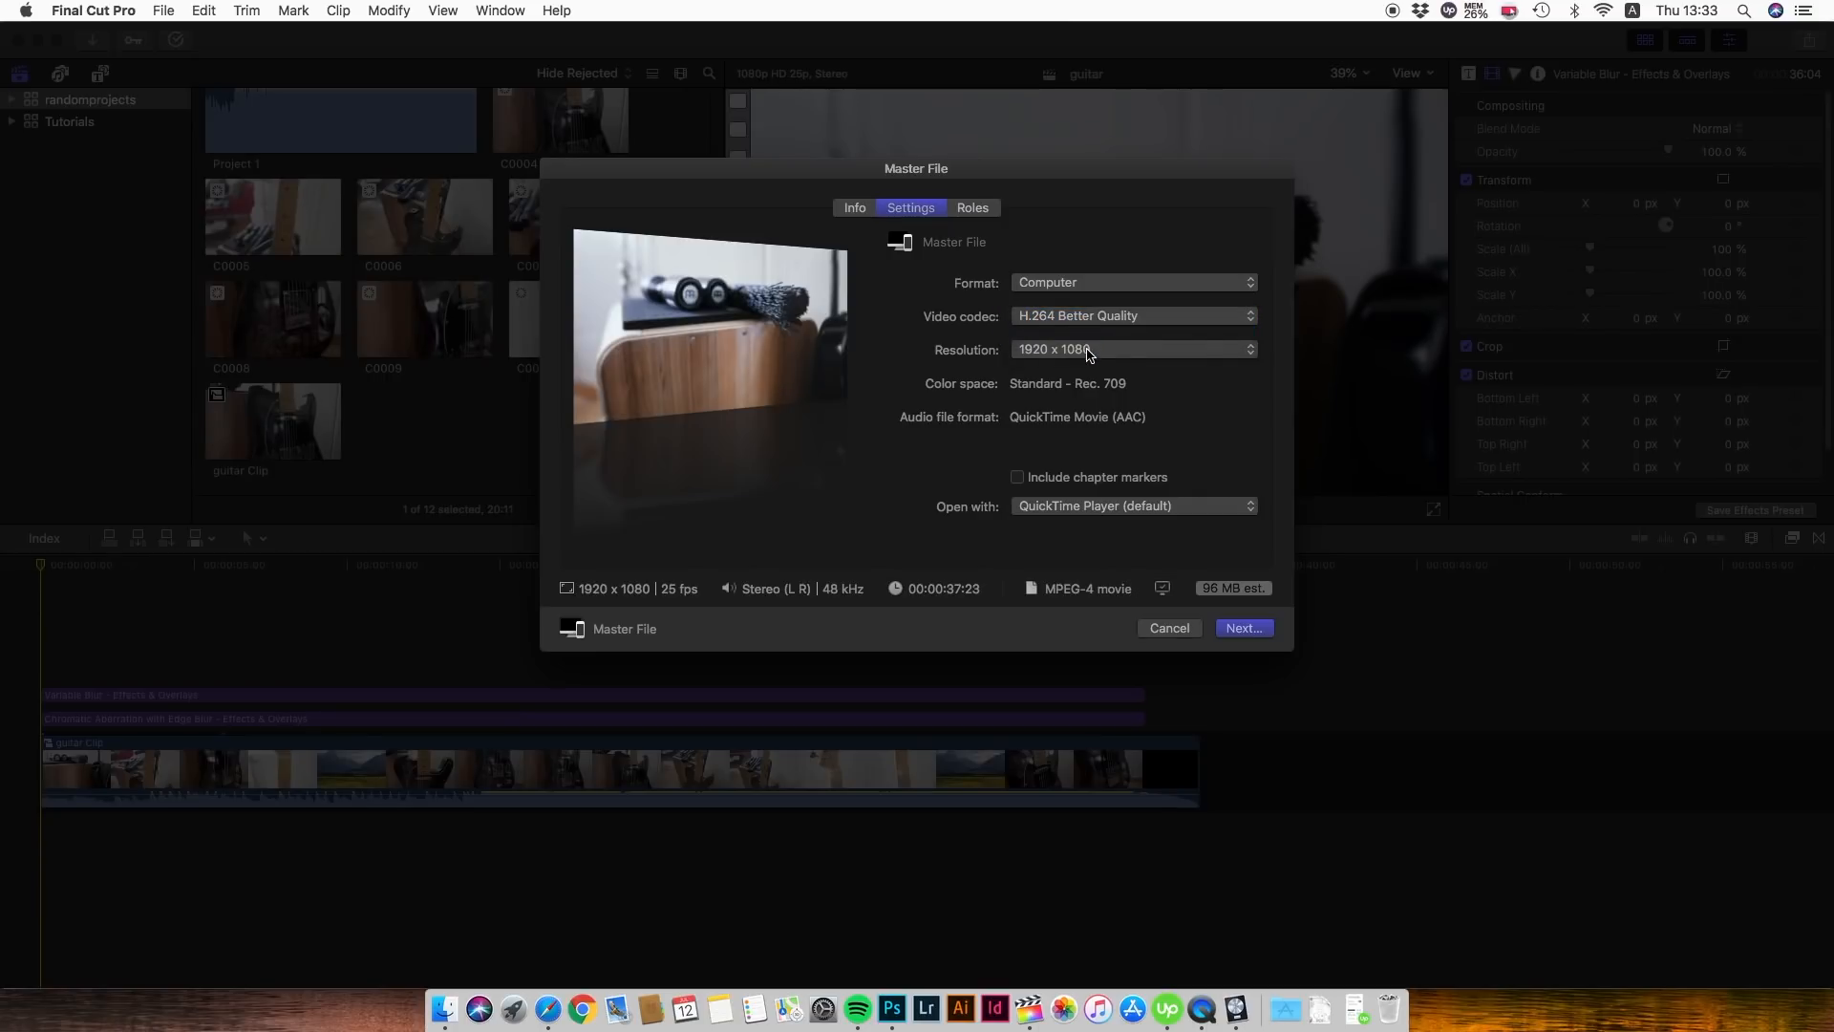
click(1129, 349)
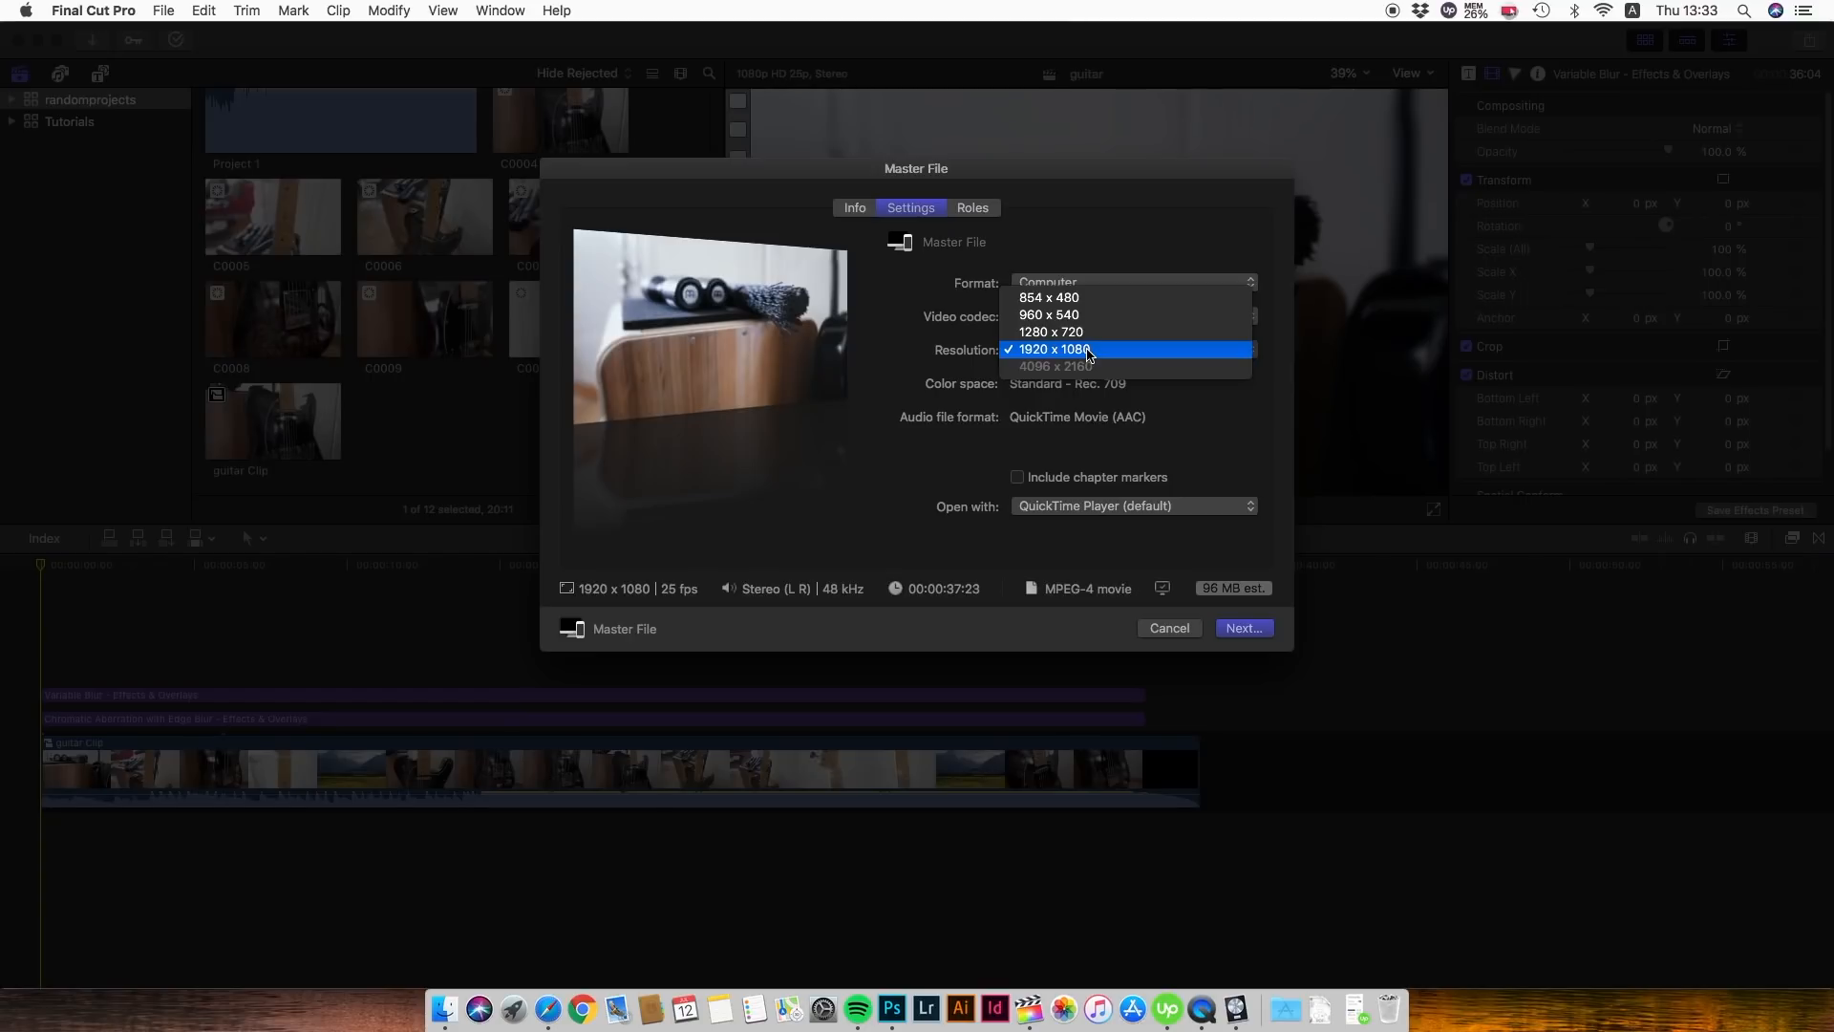
mouse_move(1085, 372)
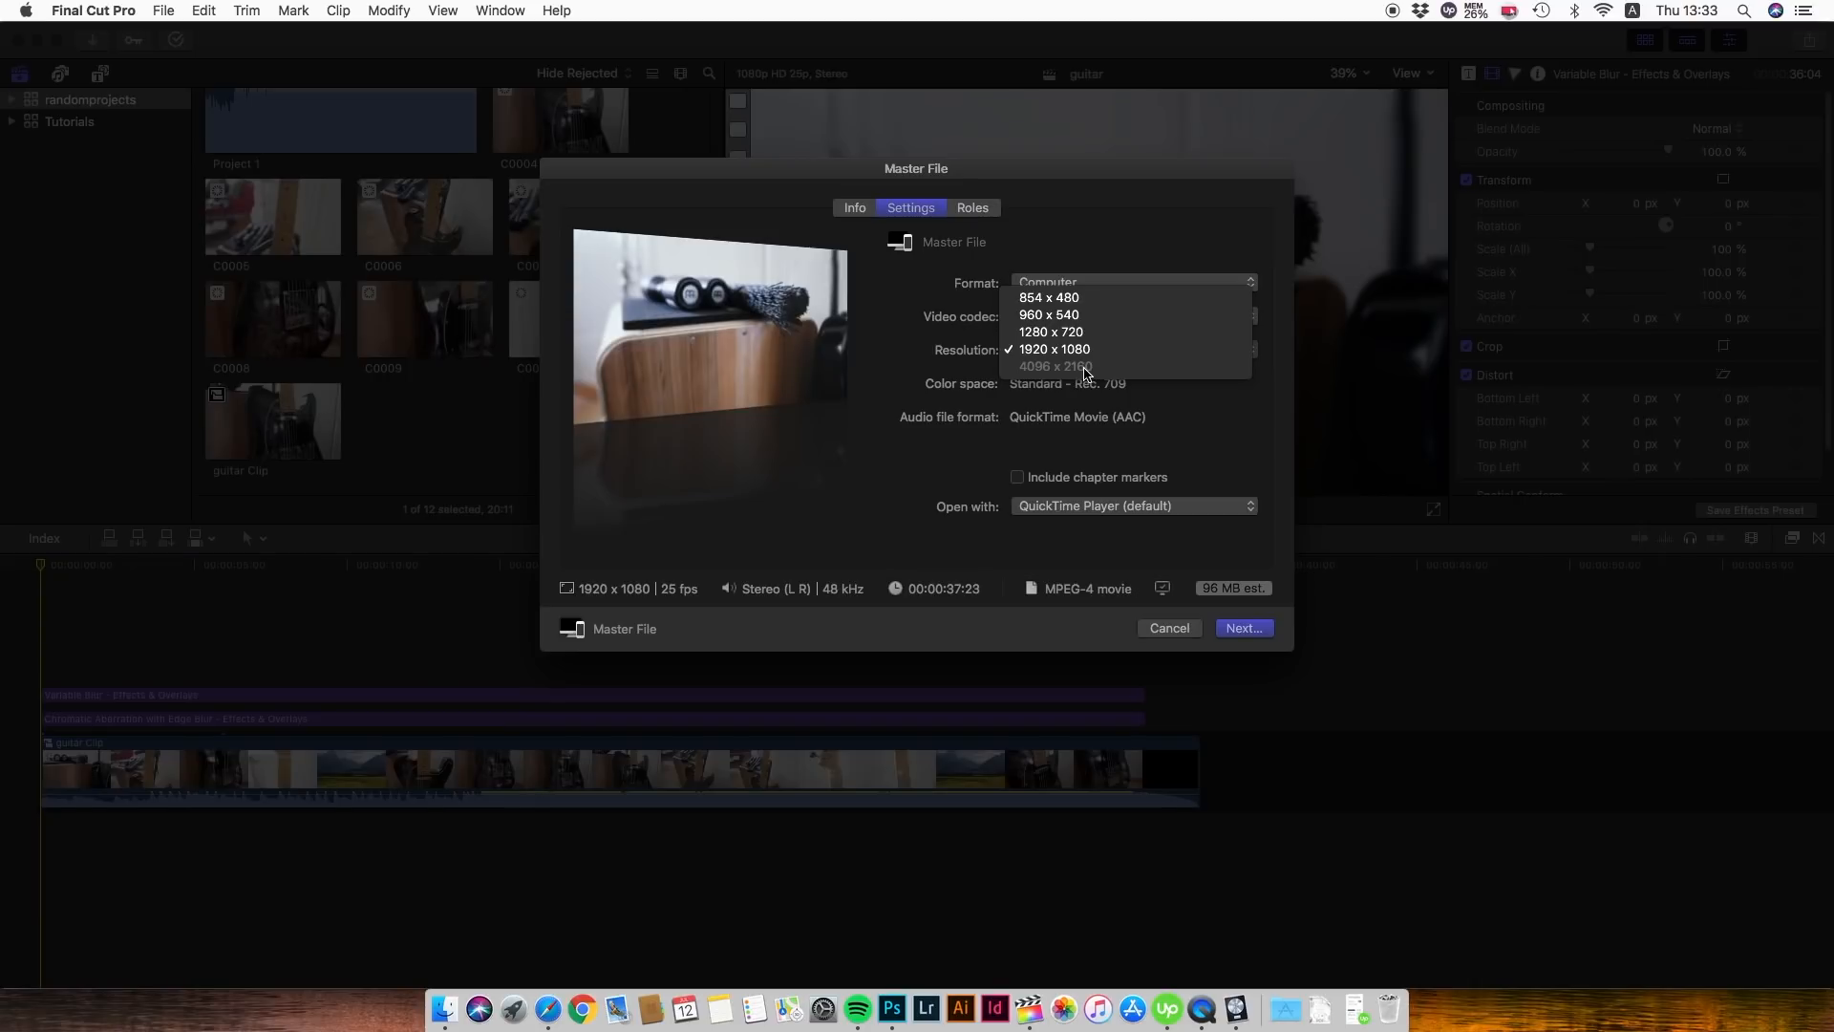
click(1052, 348)
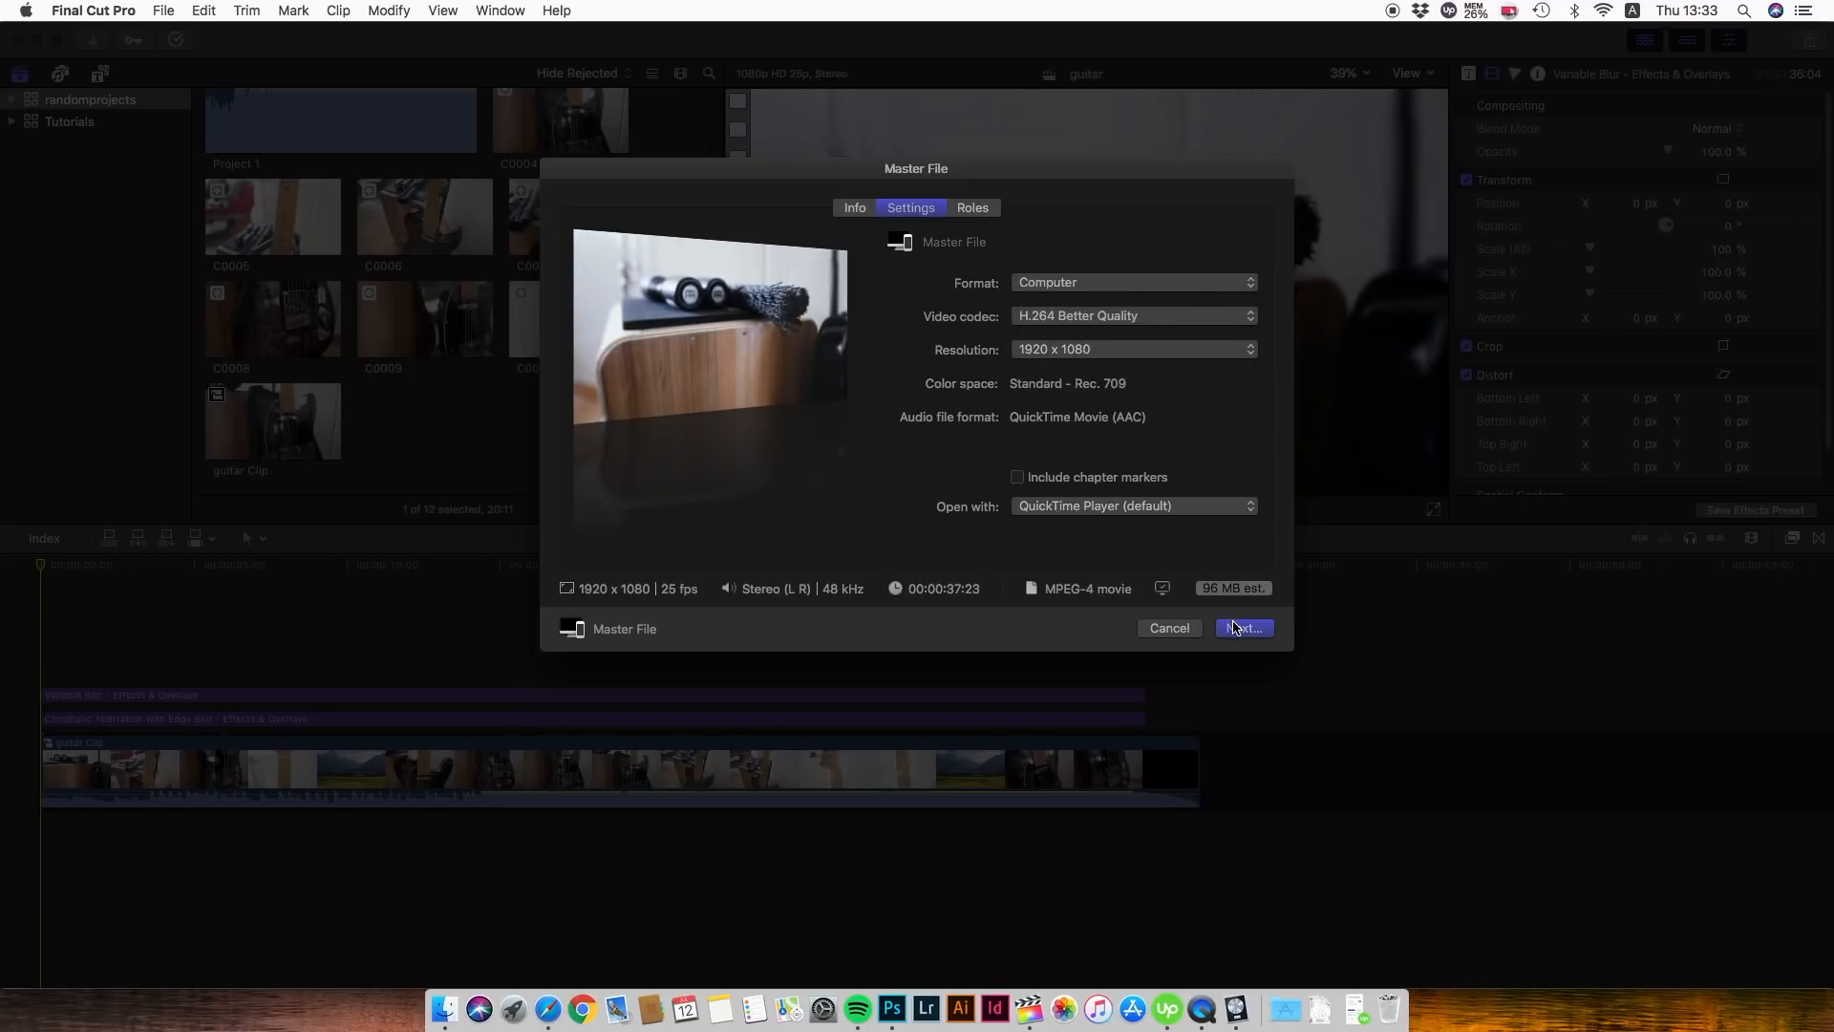
Save the guitar master file to the Desktop and start the export.
click(1242, 629)
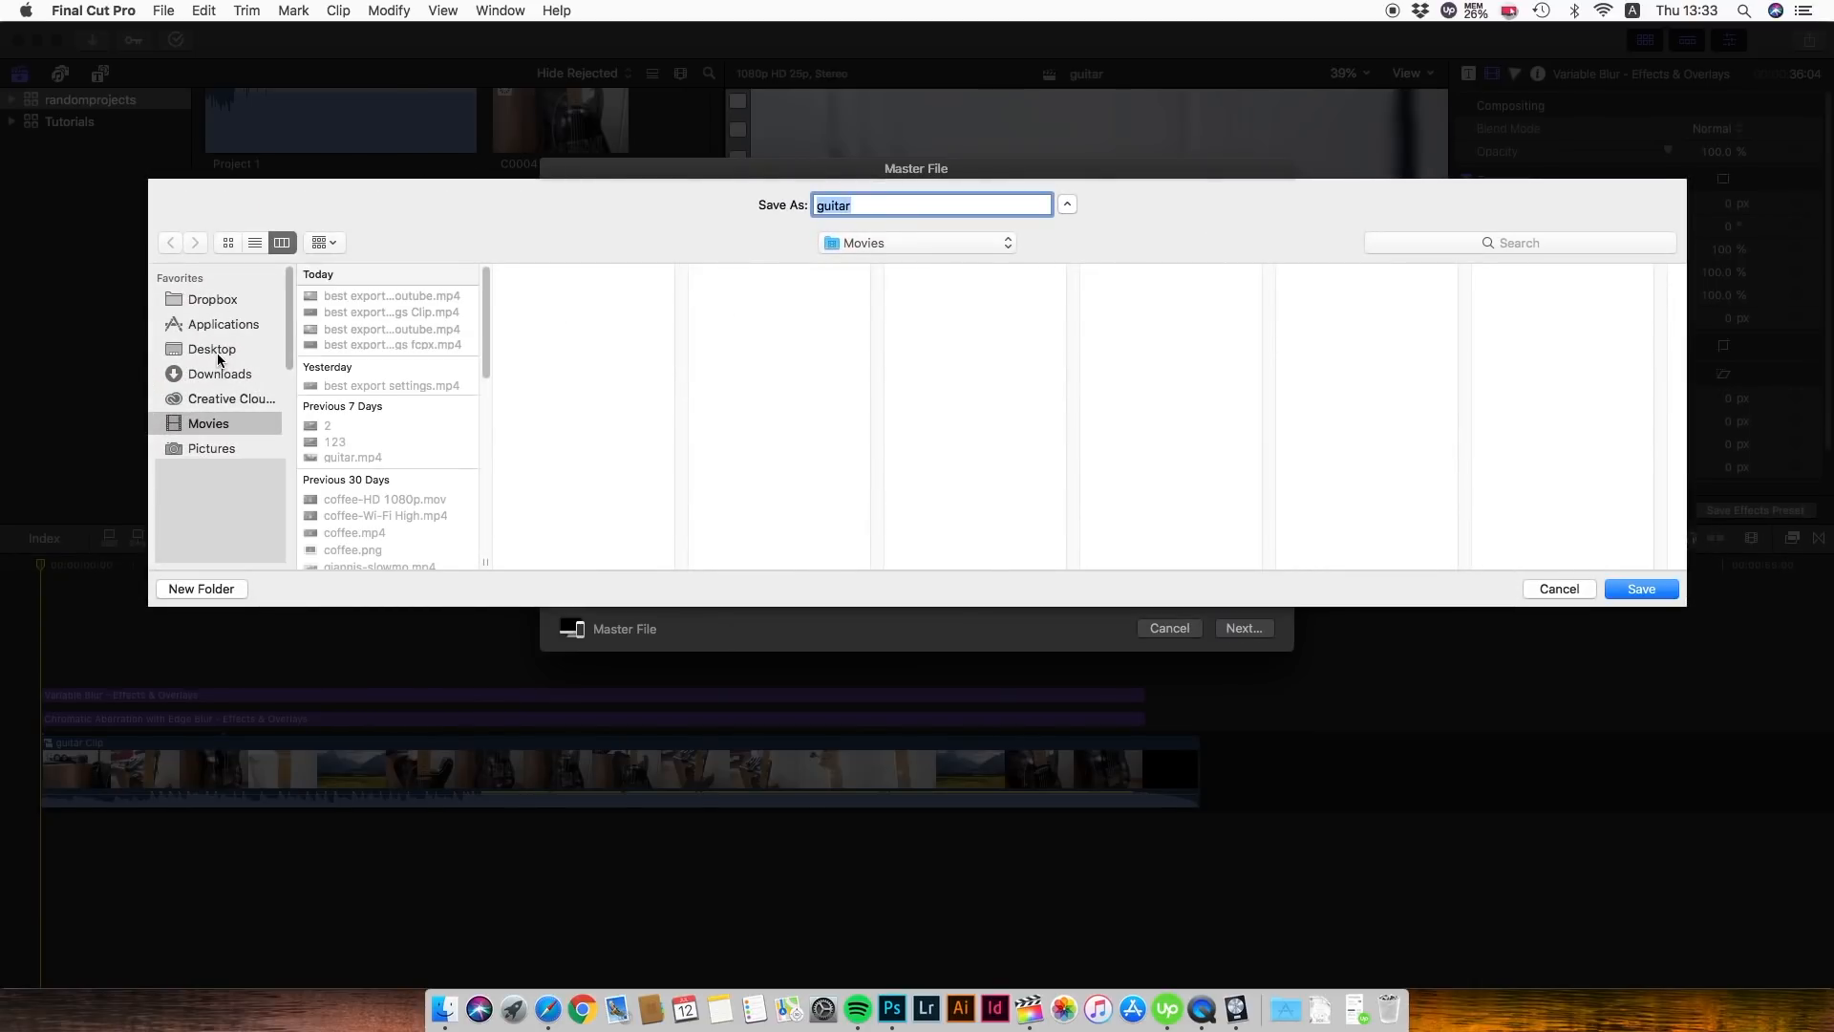
click(210, 349)
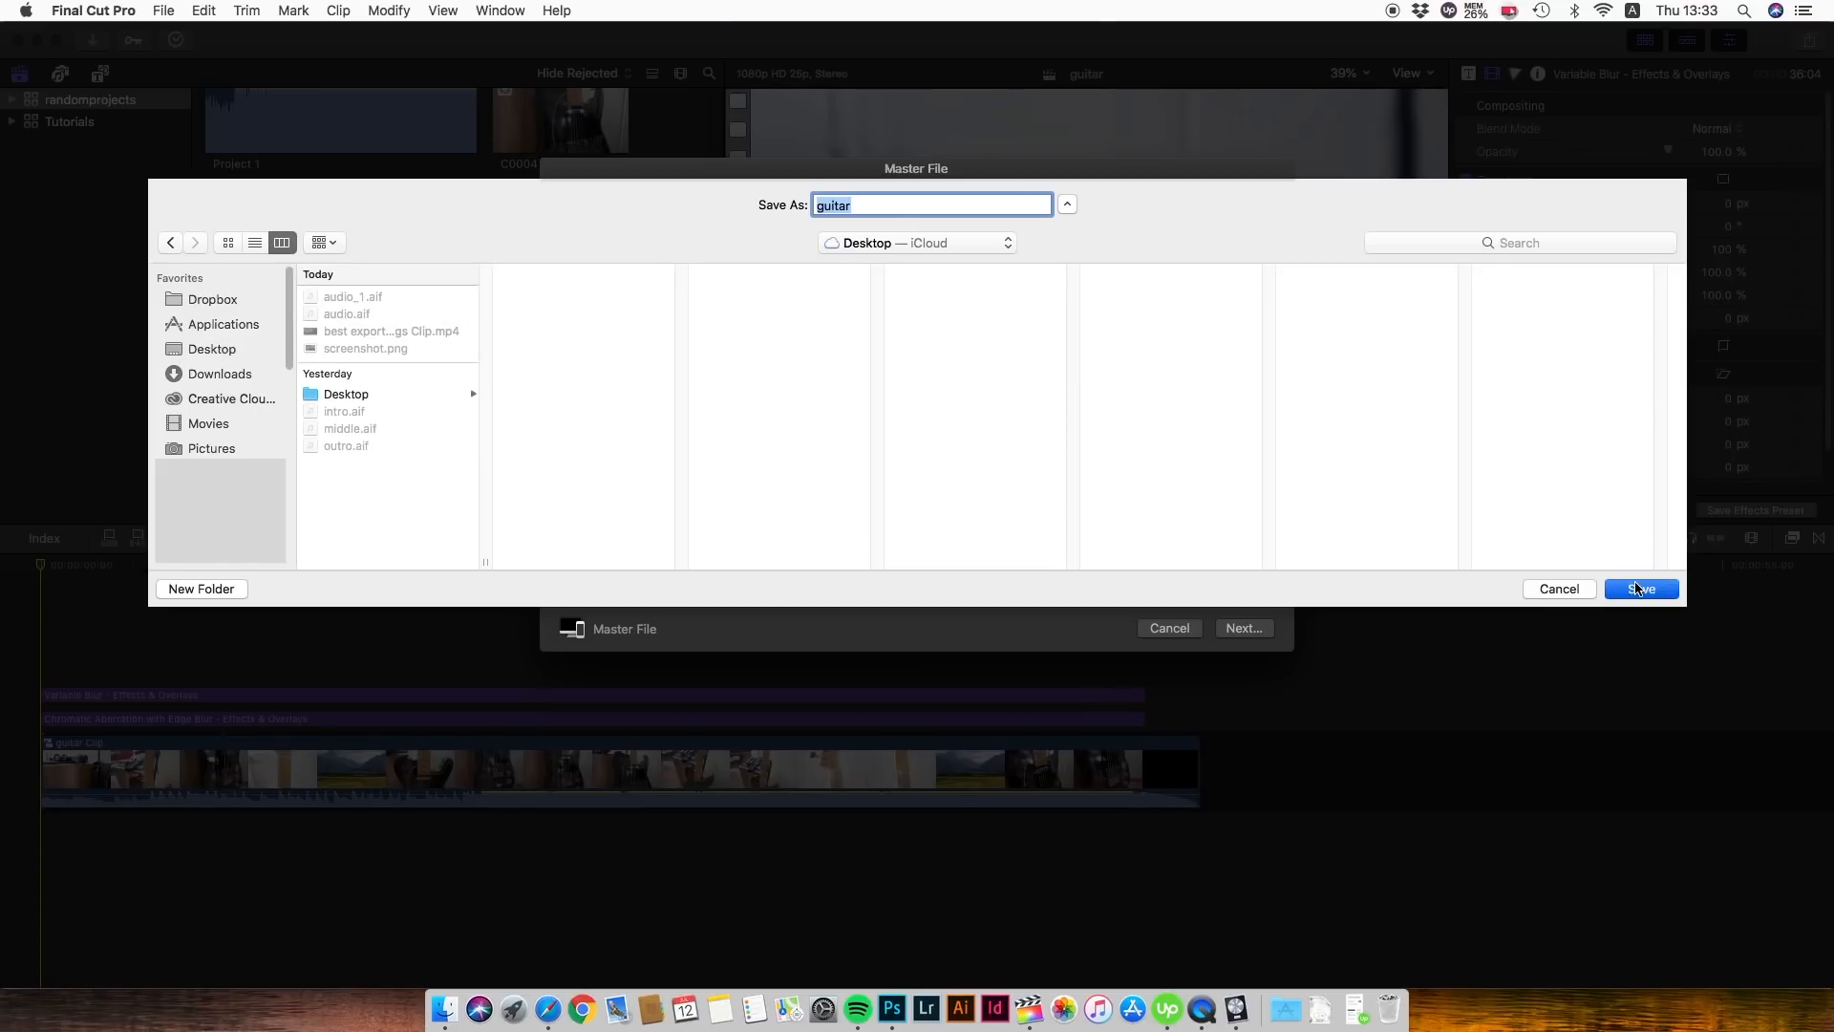
click(1639, 588)
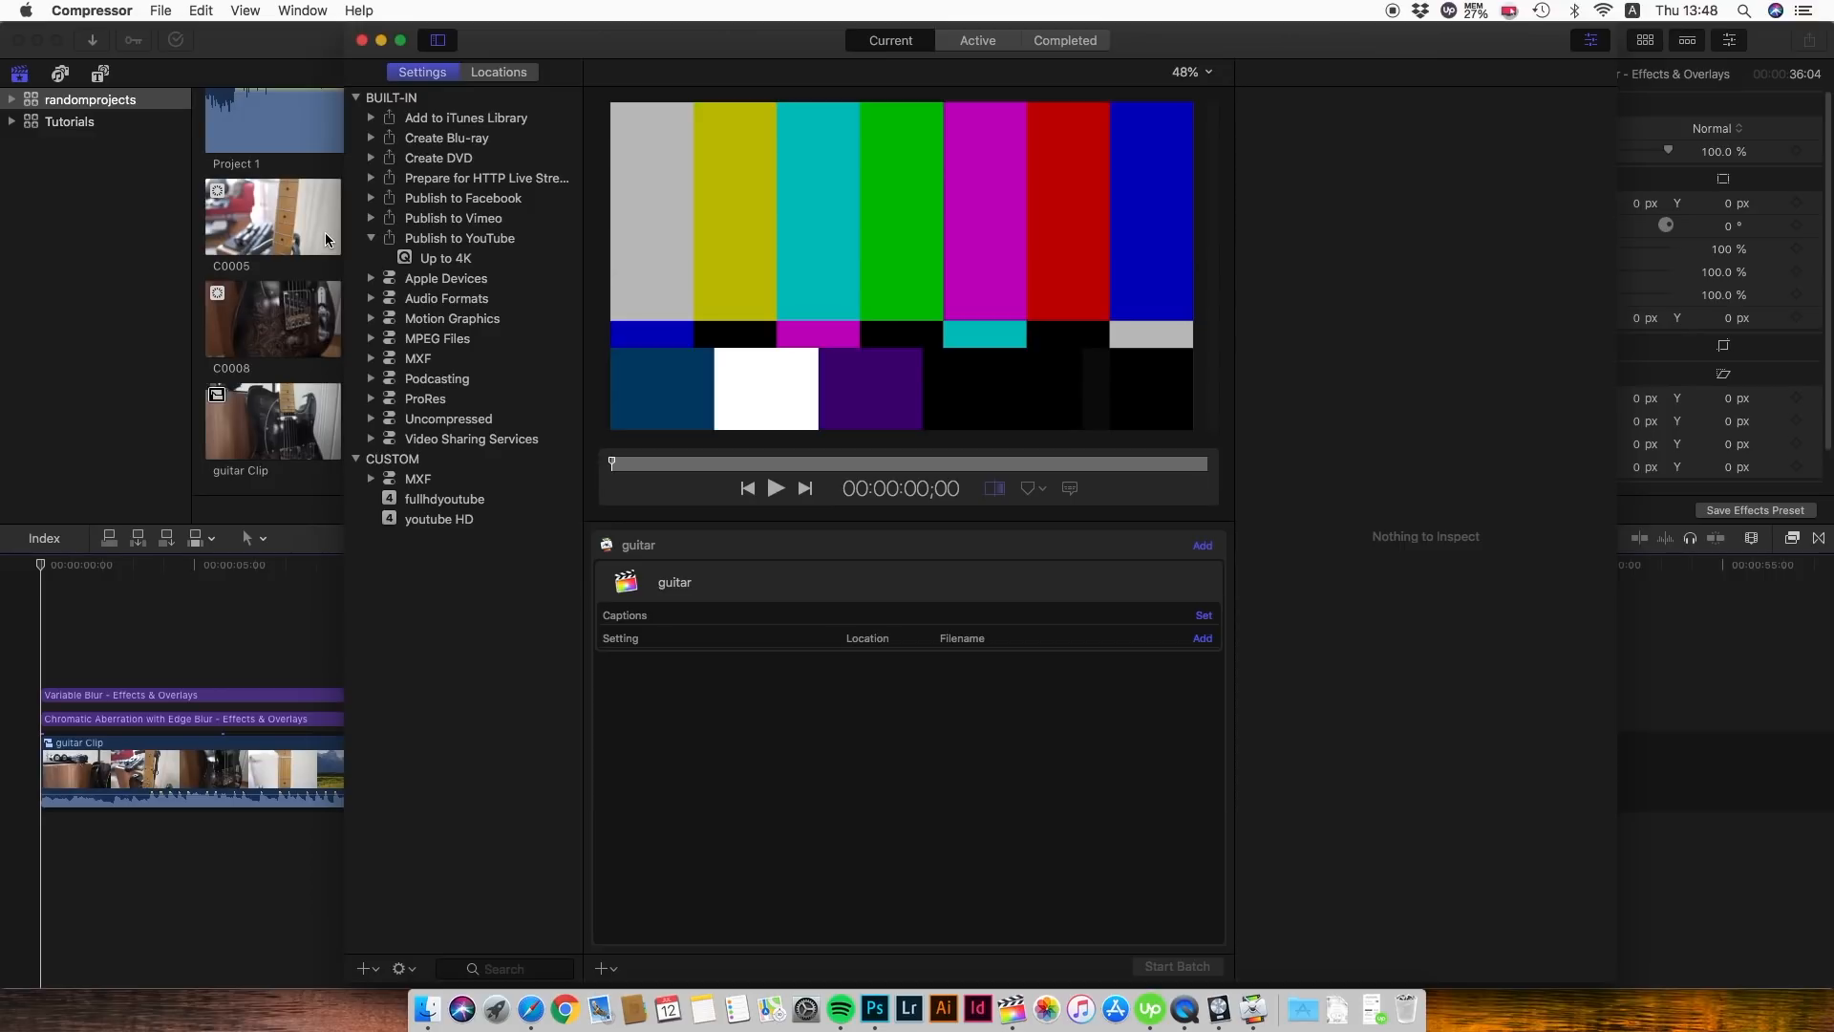
Create a new MPEG-4 custom setting in Compressor named 'youtube HD'.
click(163, 11)
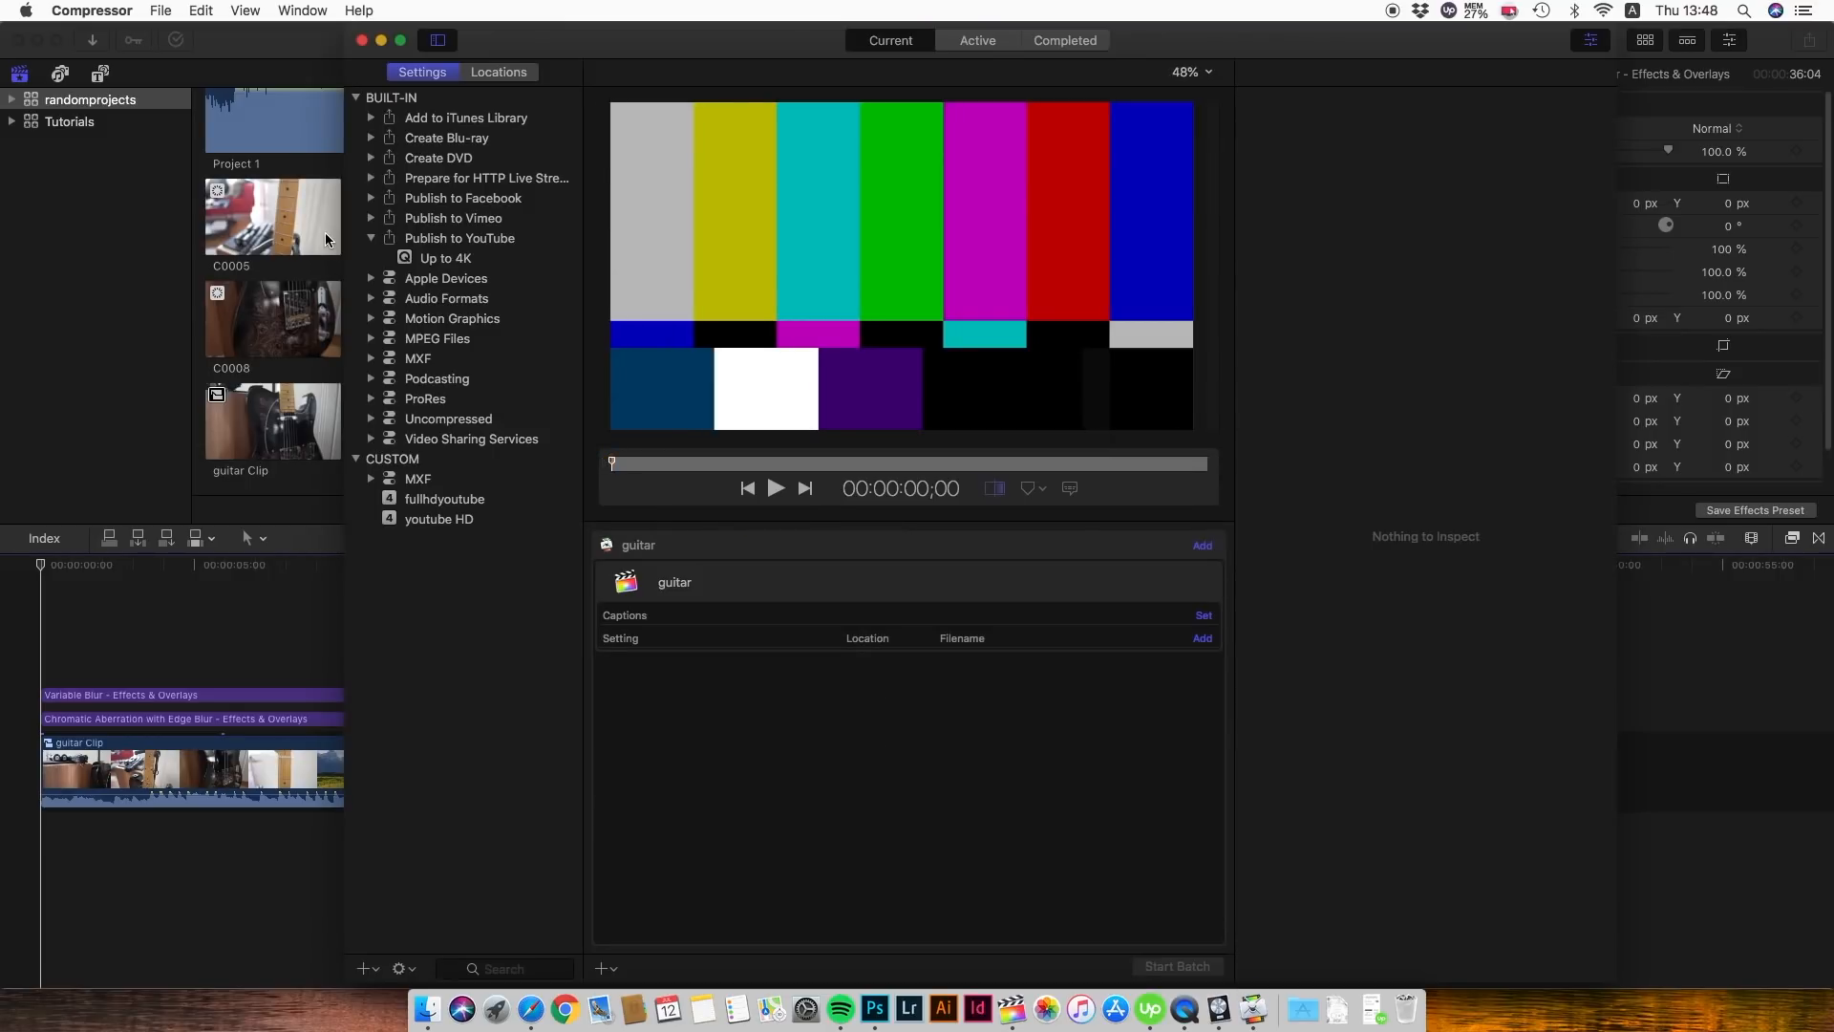
click(364, 968)
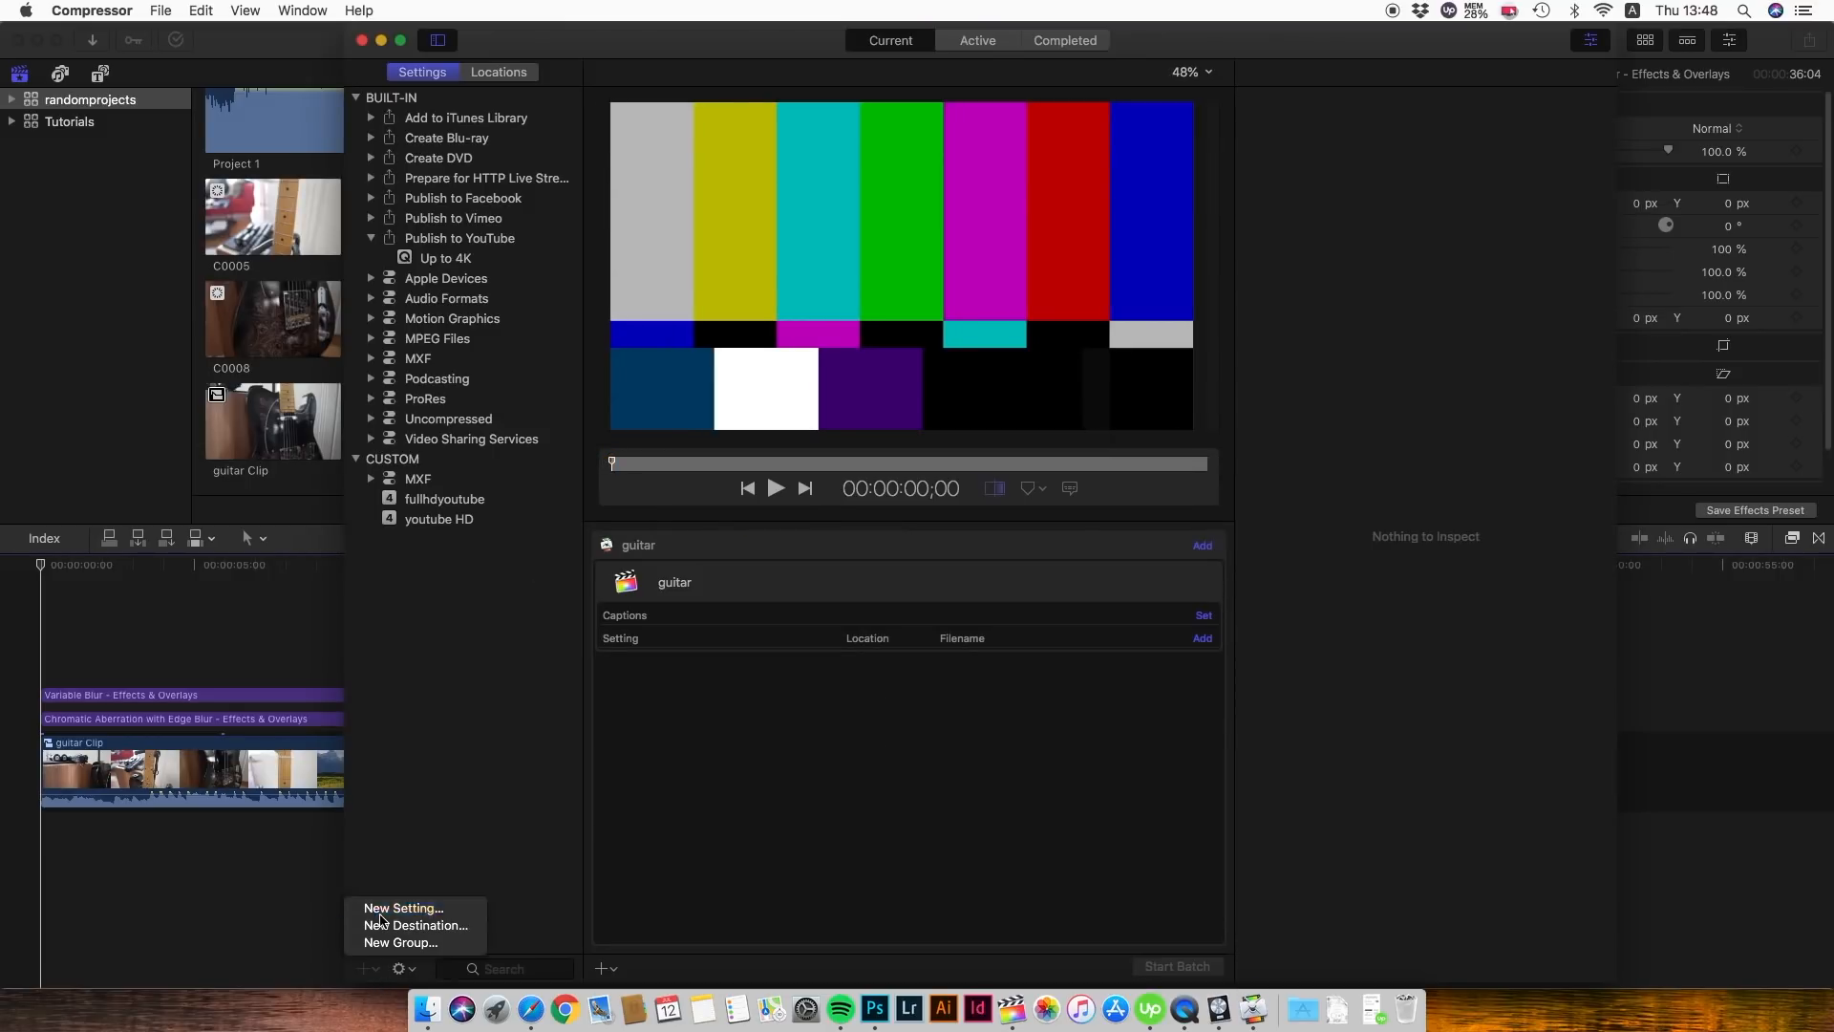
click(402, 907)
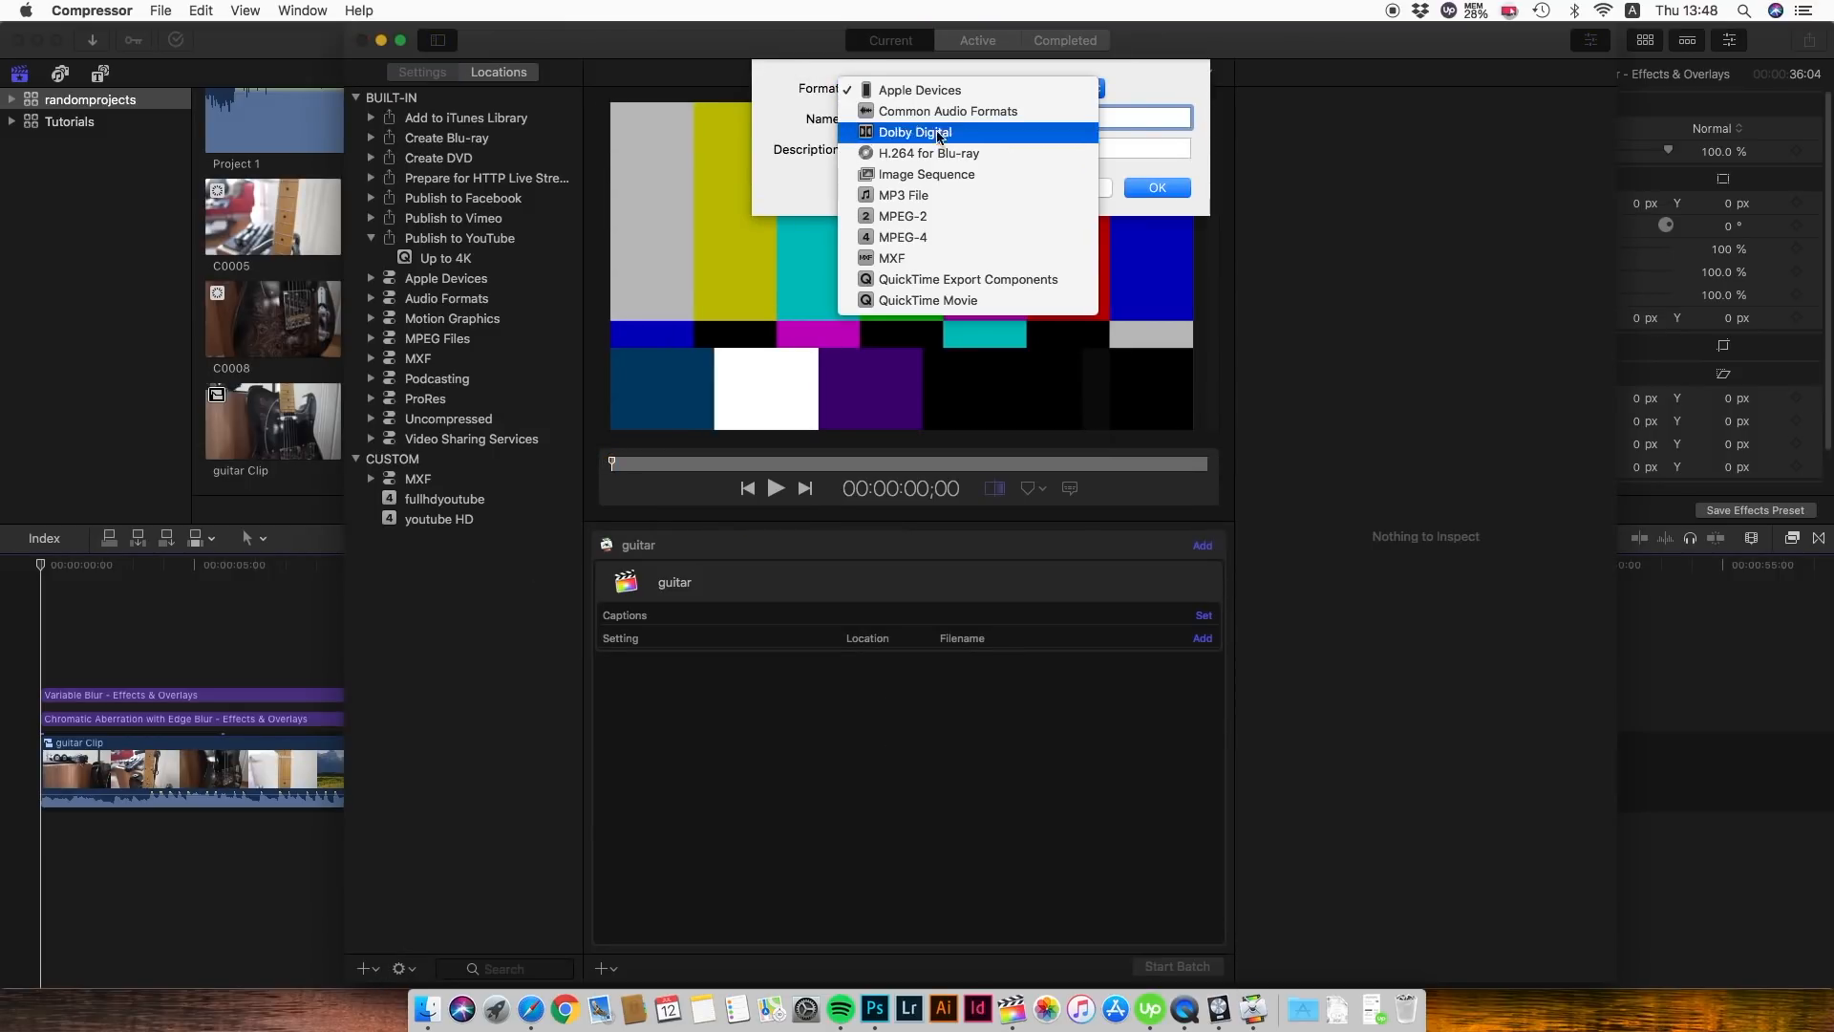
click(901, 236)
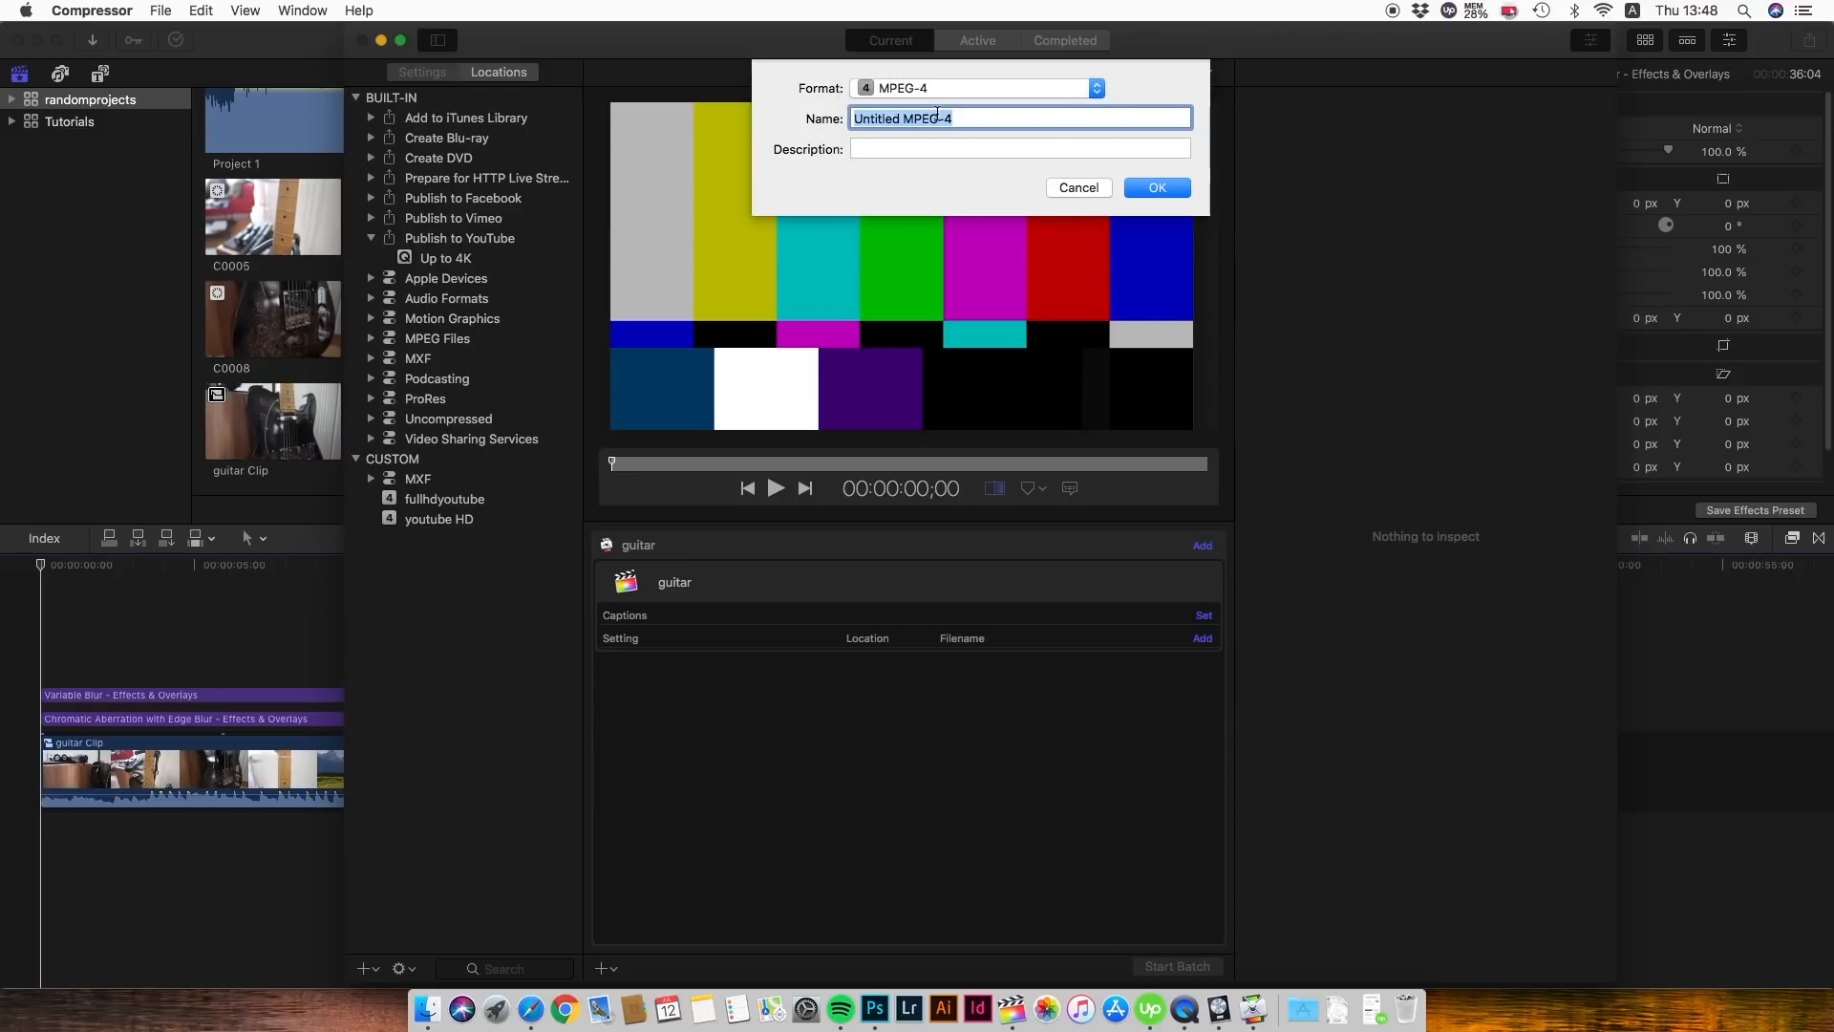
text(youtube HD)
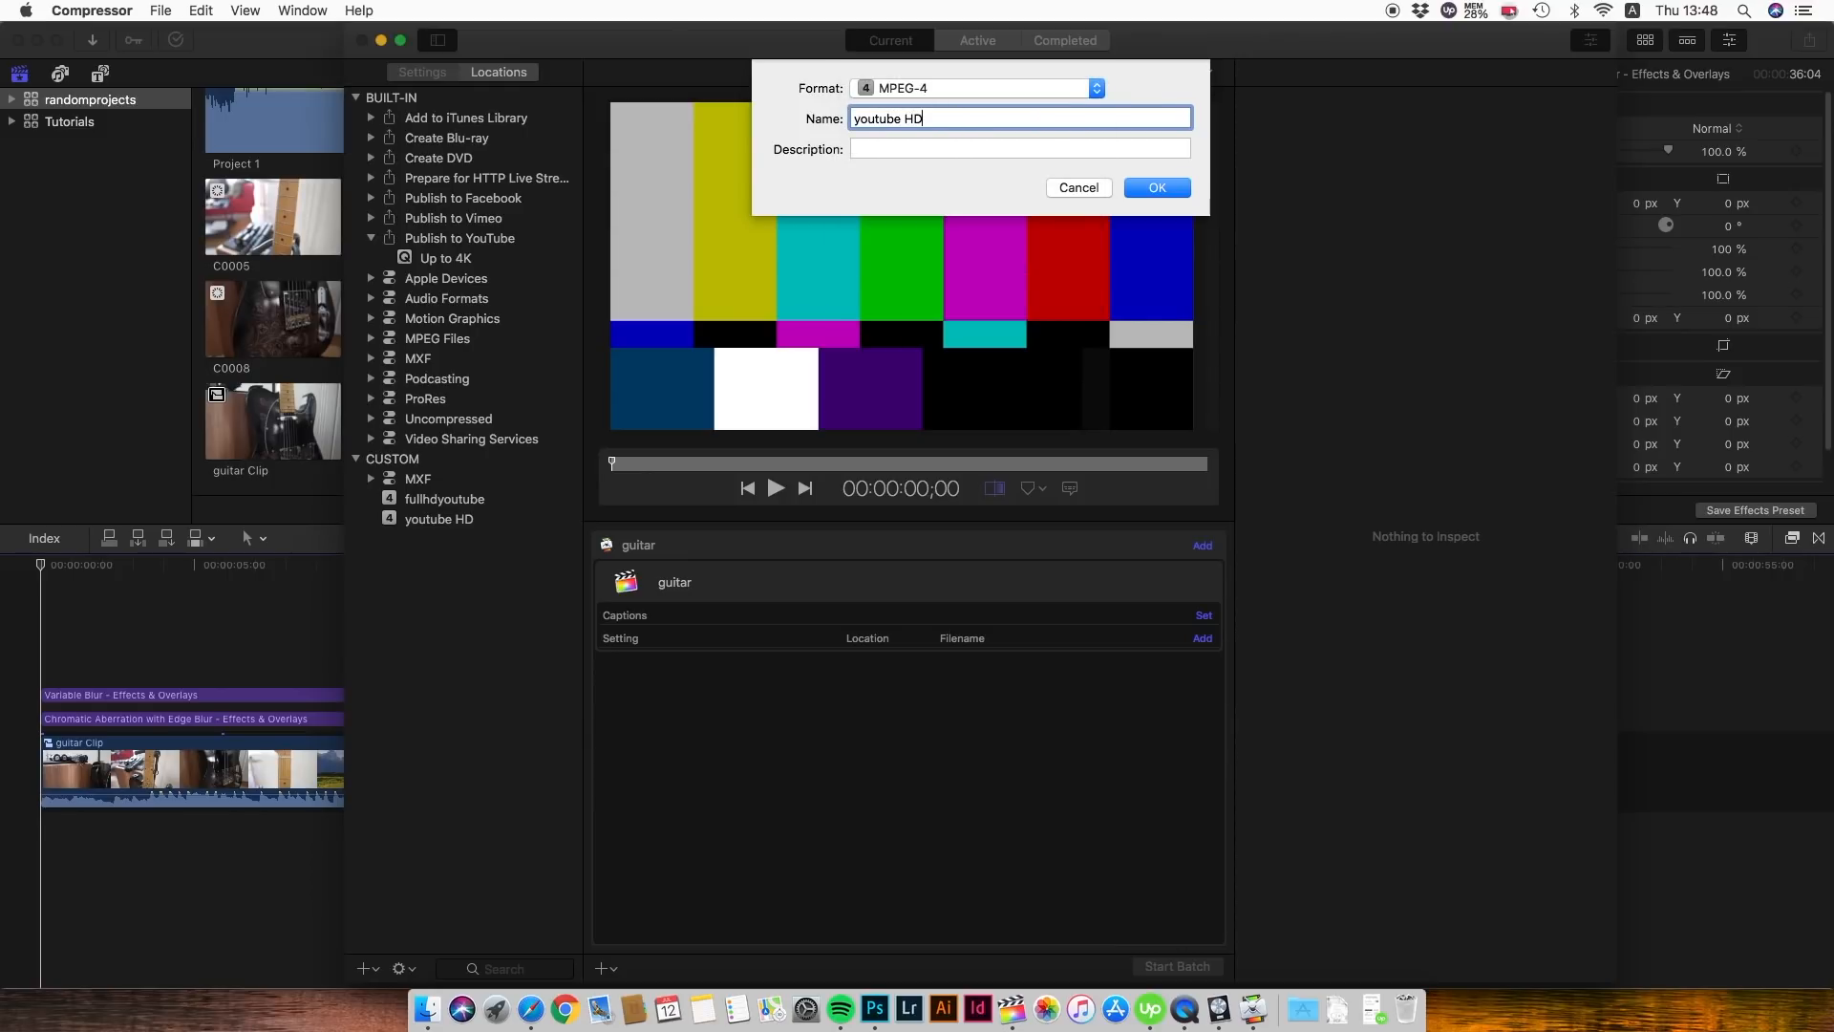
click(1154, 187)
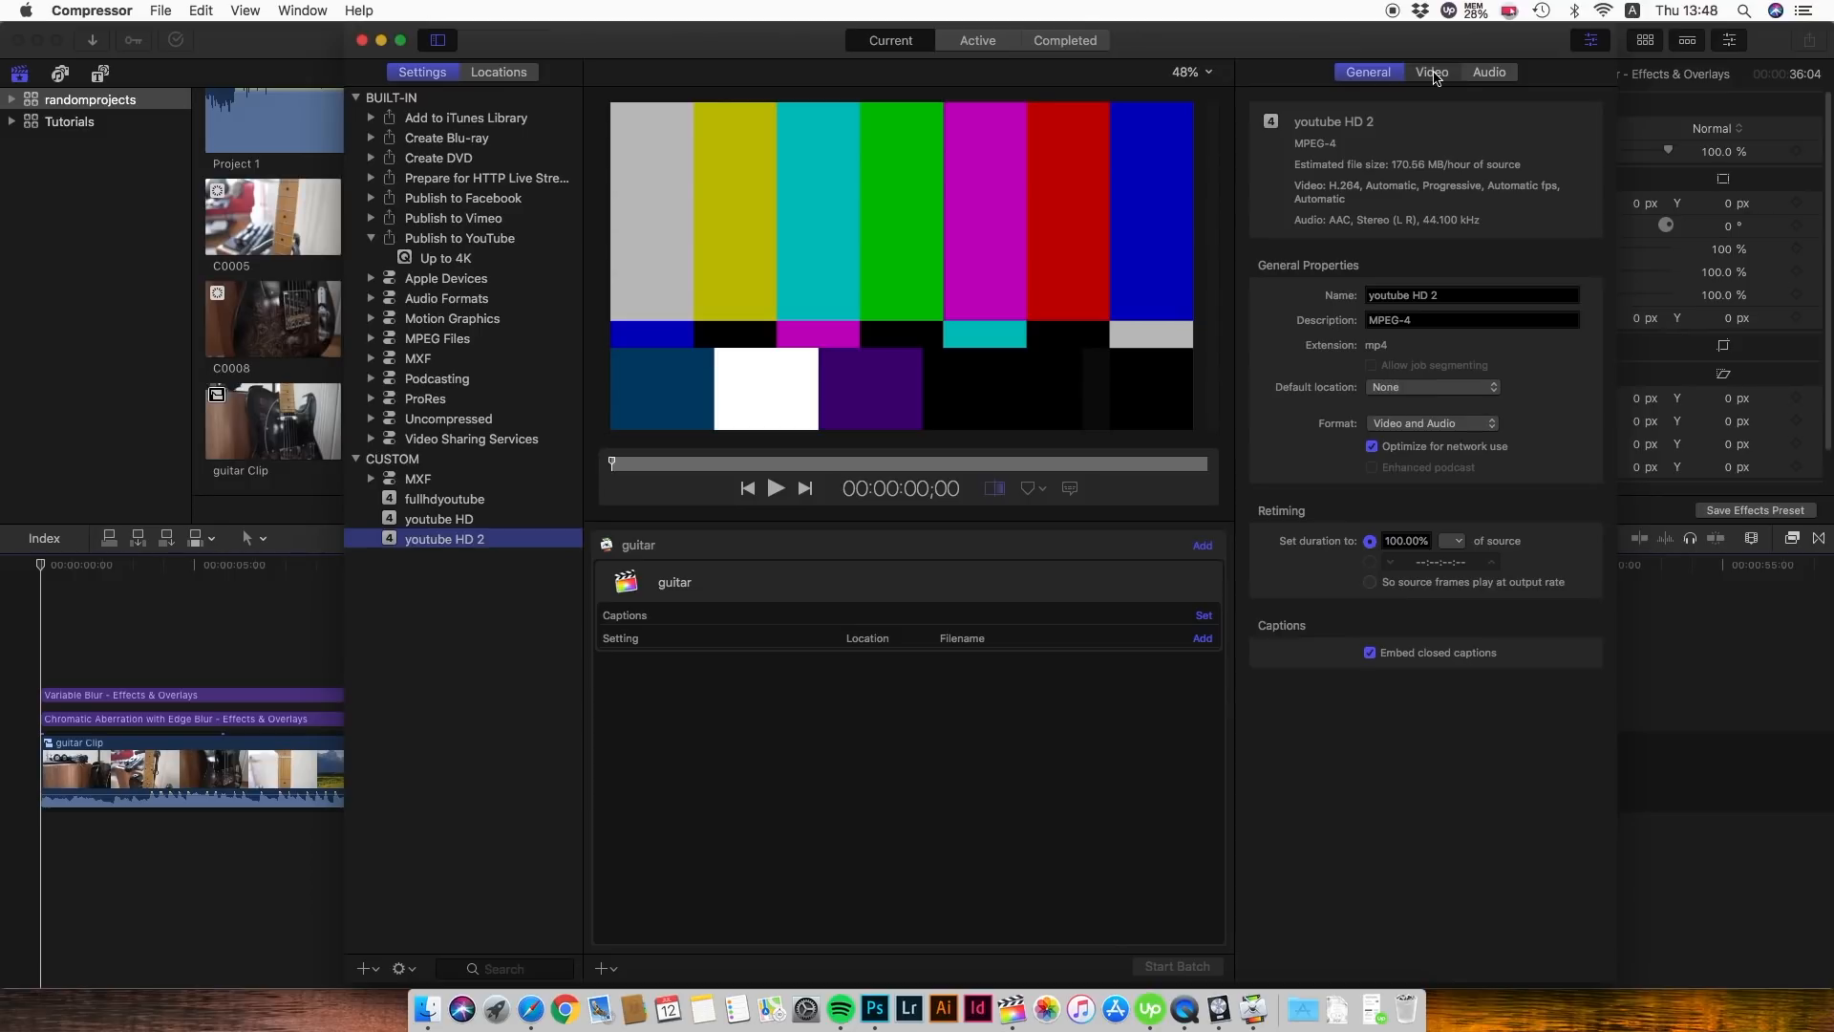
Set the setting's video frame size to 1920 x 1080 in the Video tab.
click(1432, 71)
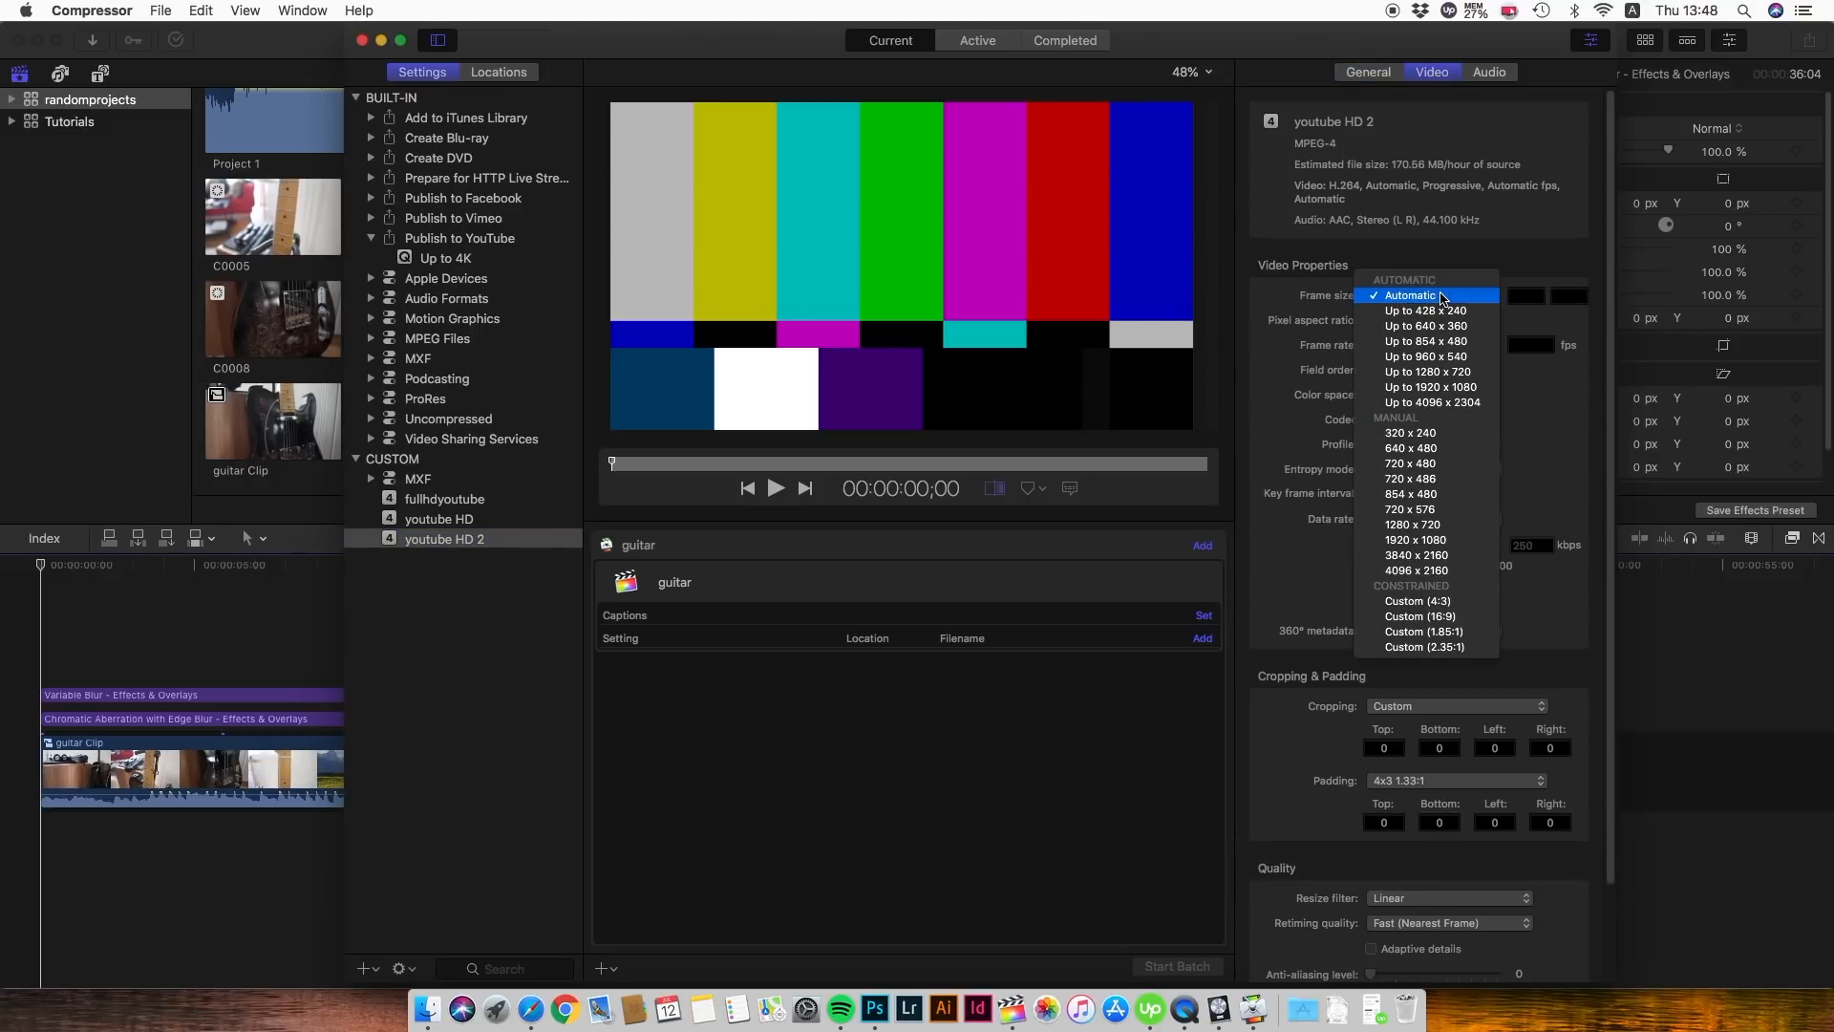
mouse_move(1427, 387)
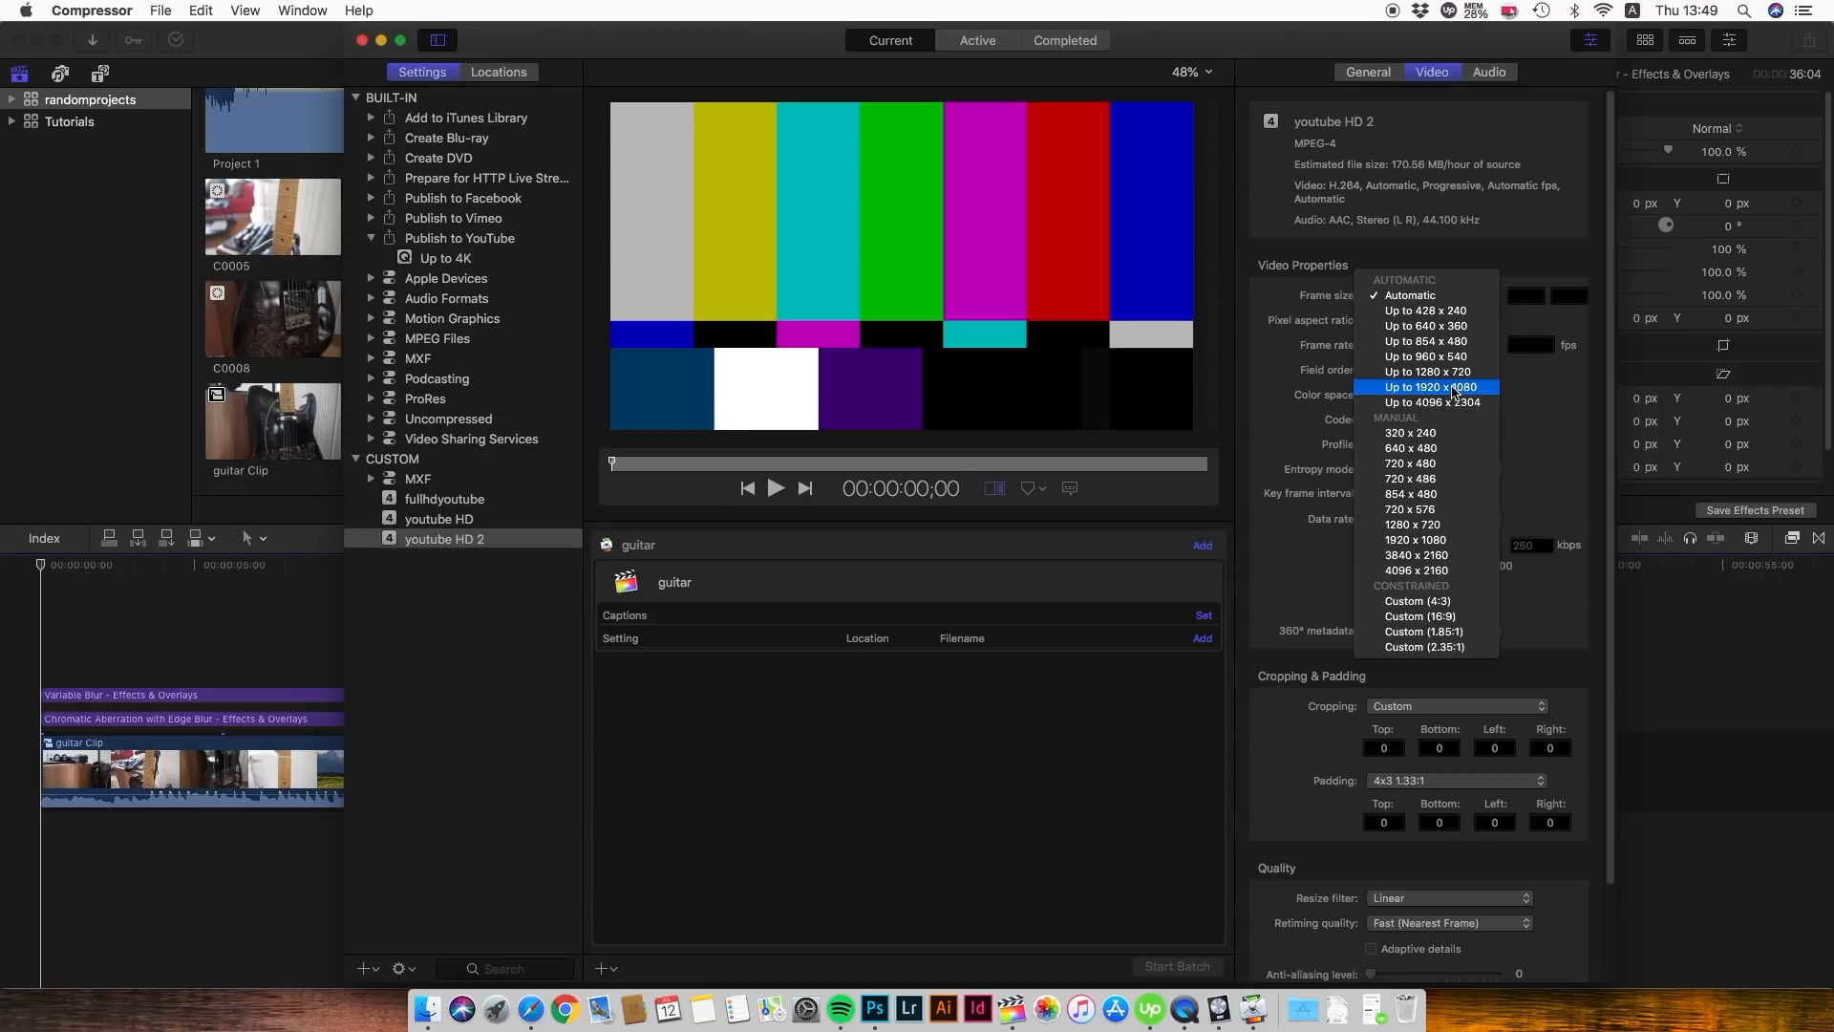
mouse_move(1444, 547)
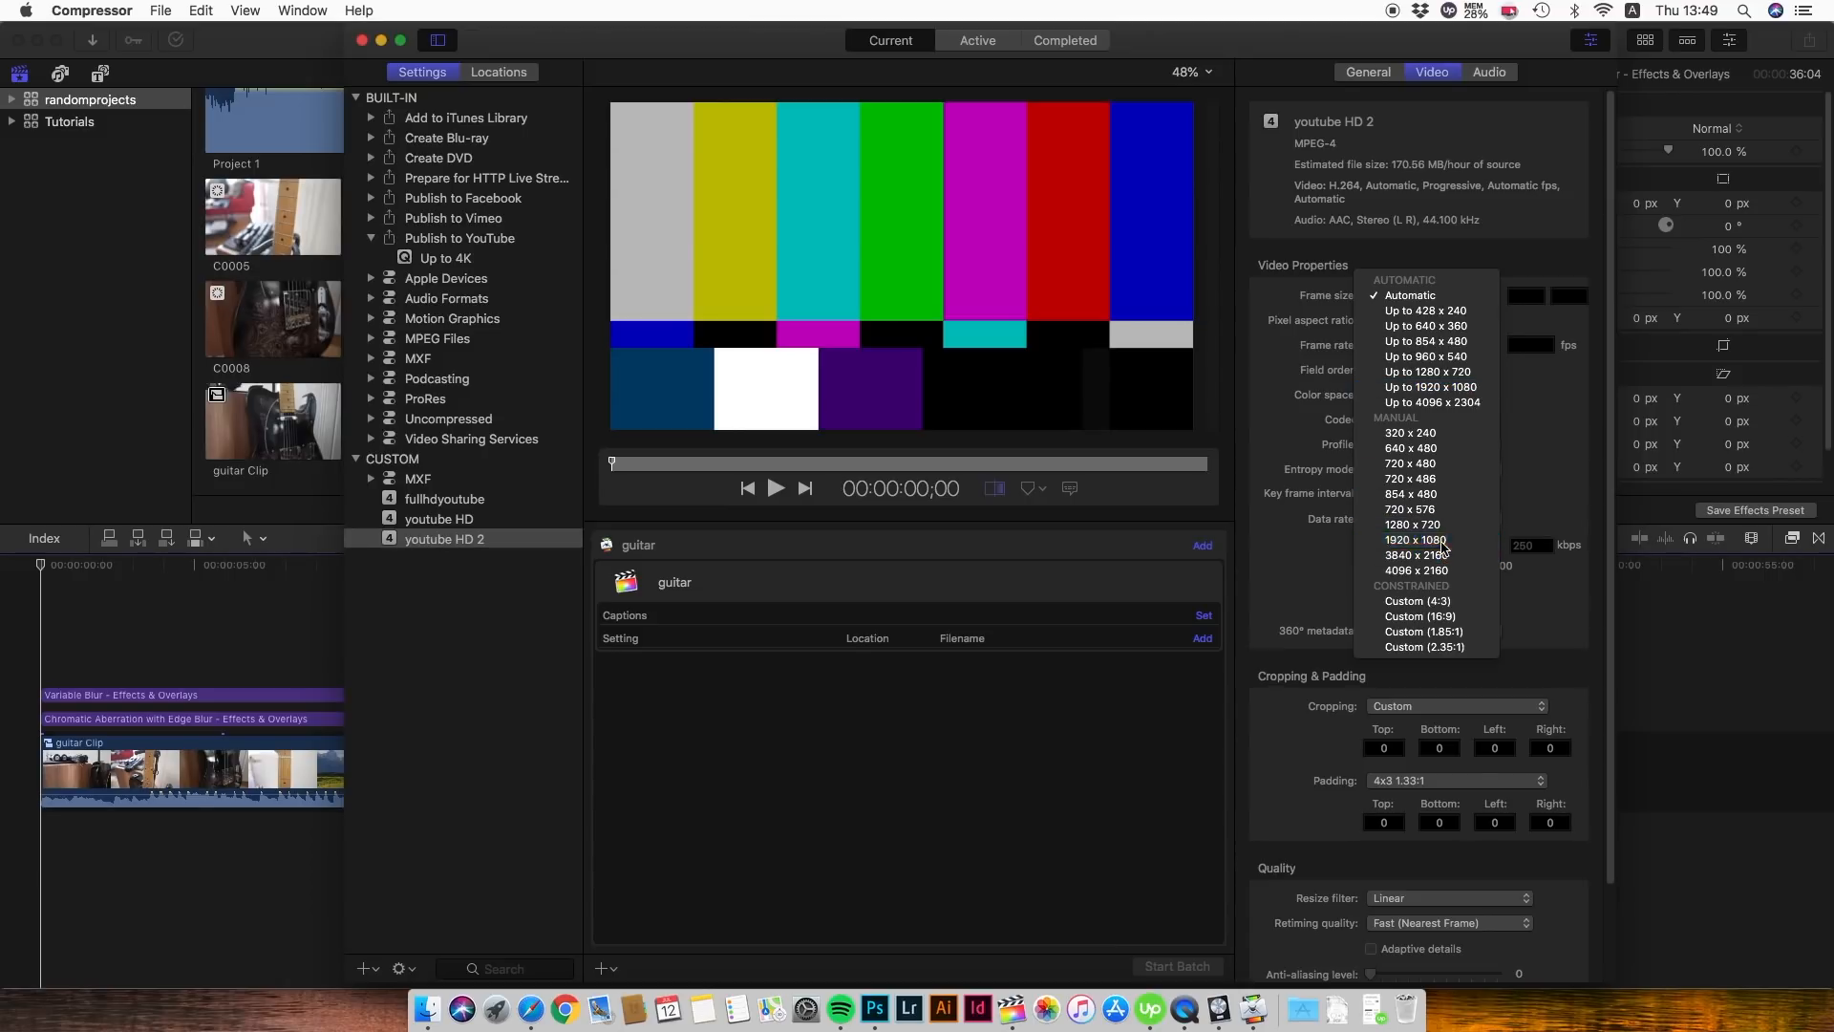
click(1412, 539)
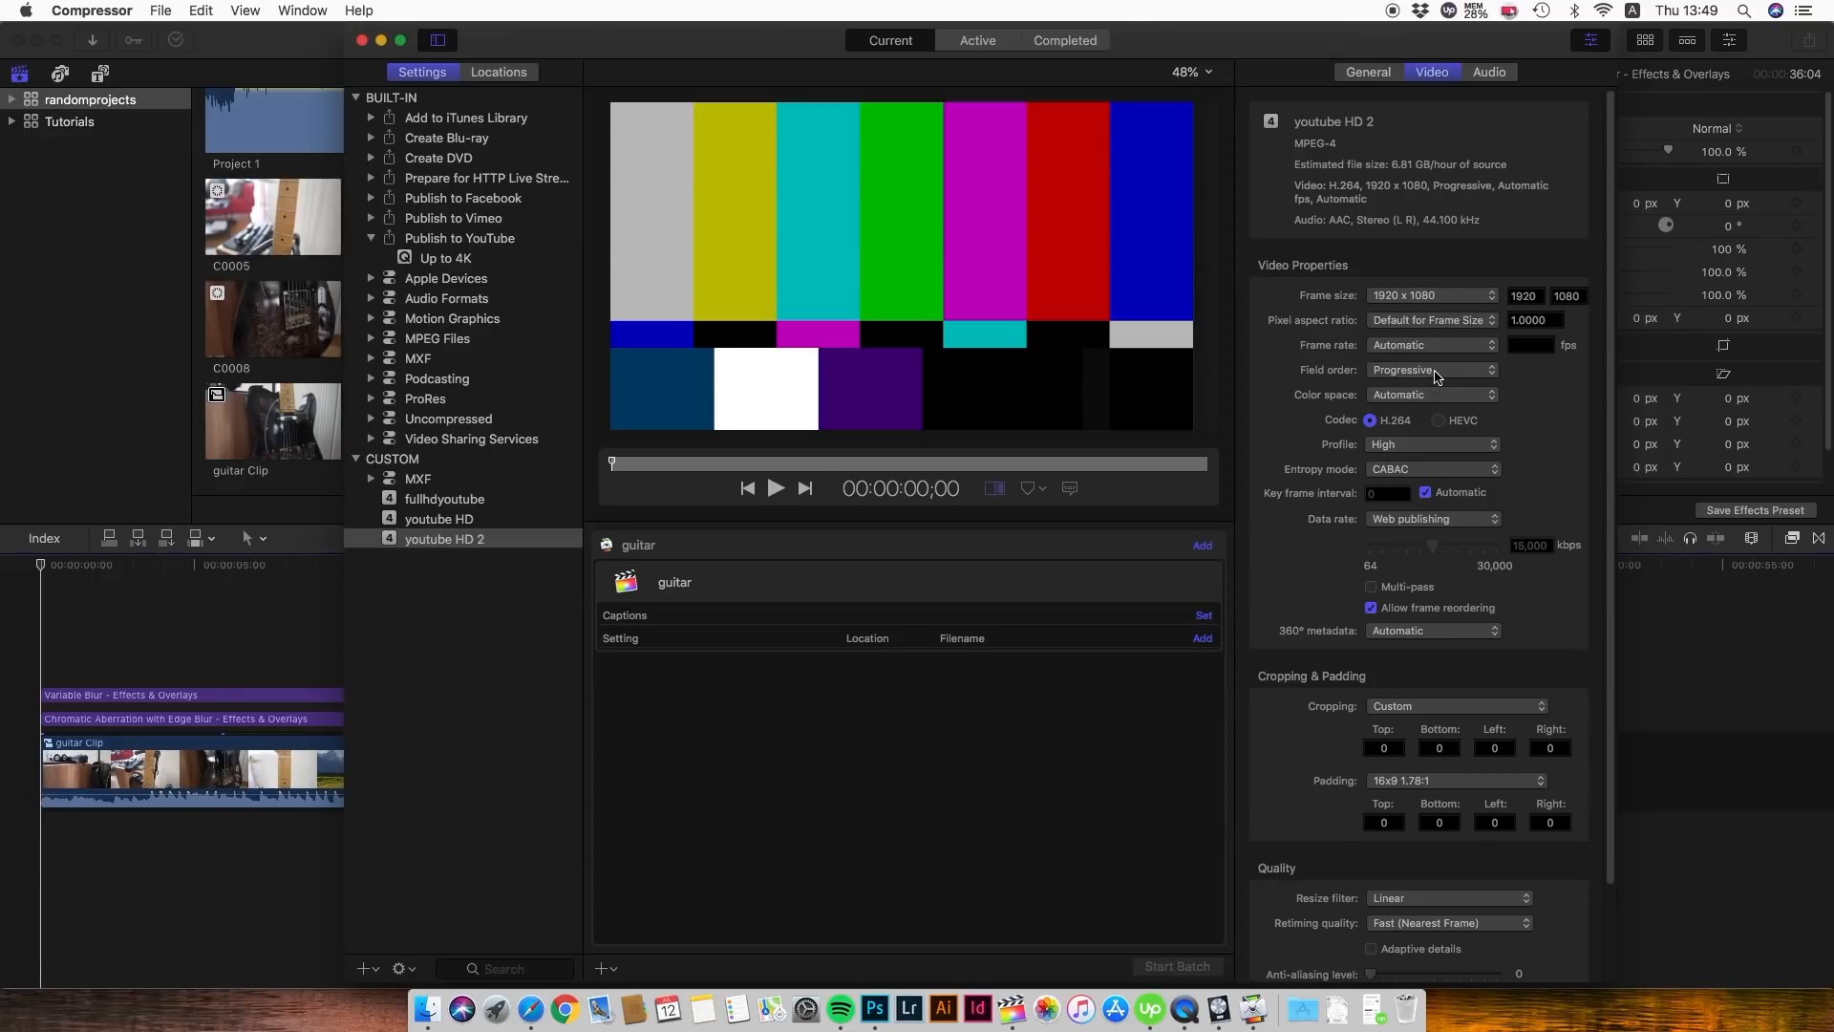
mouse_move(1382, 467)
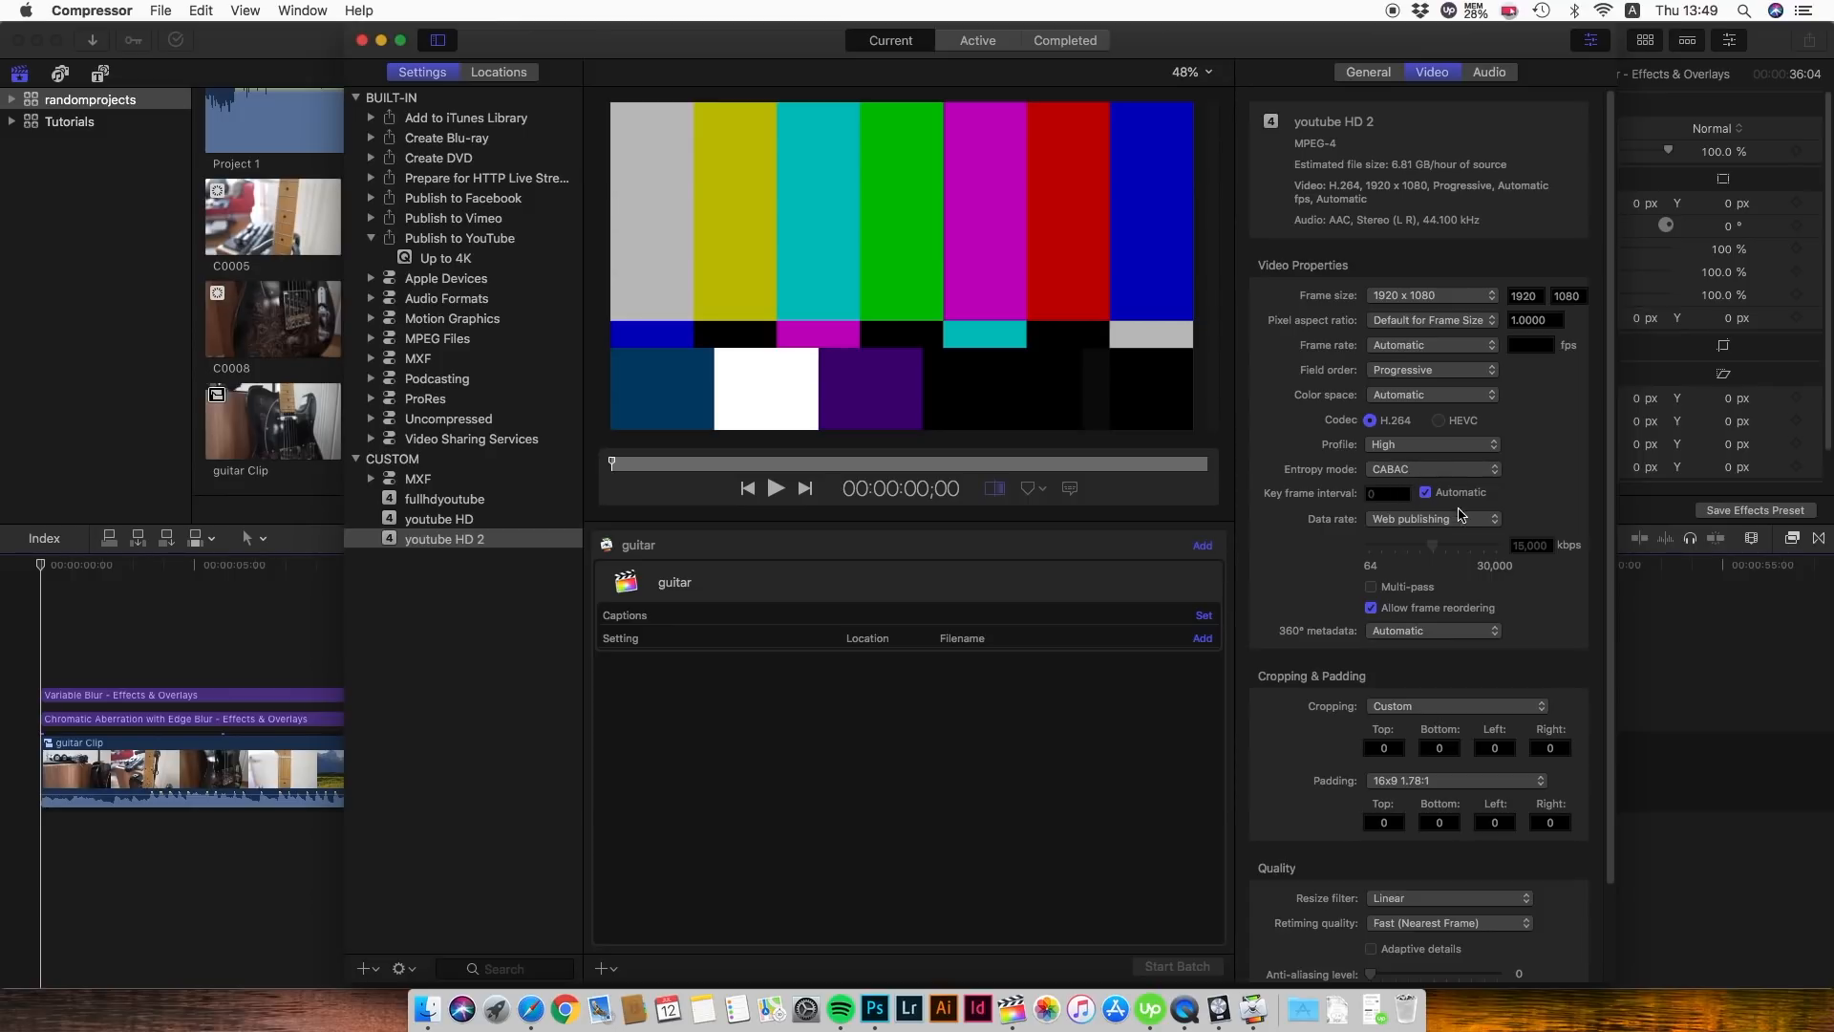
mouse_move(1464, 525)
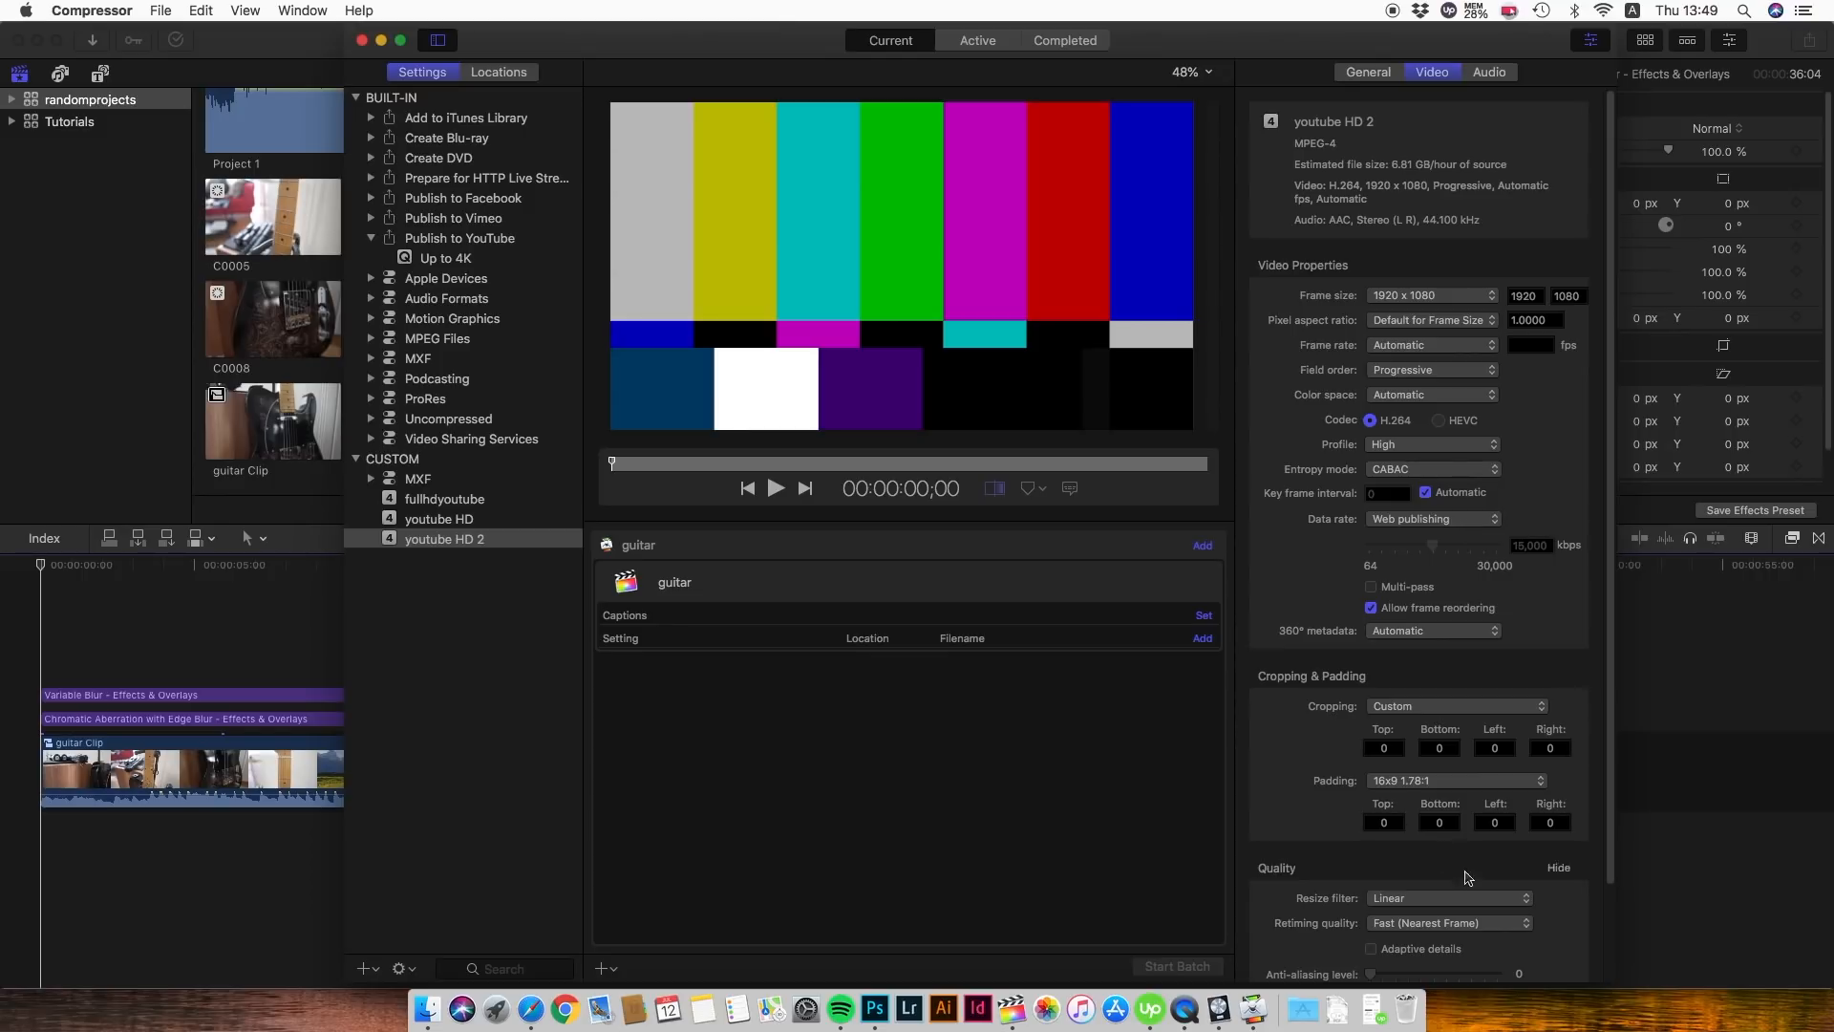
Set resize filter to Anti-aliased (Best) and retiming to Best (Motion Compensated).
click(1448, 897)
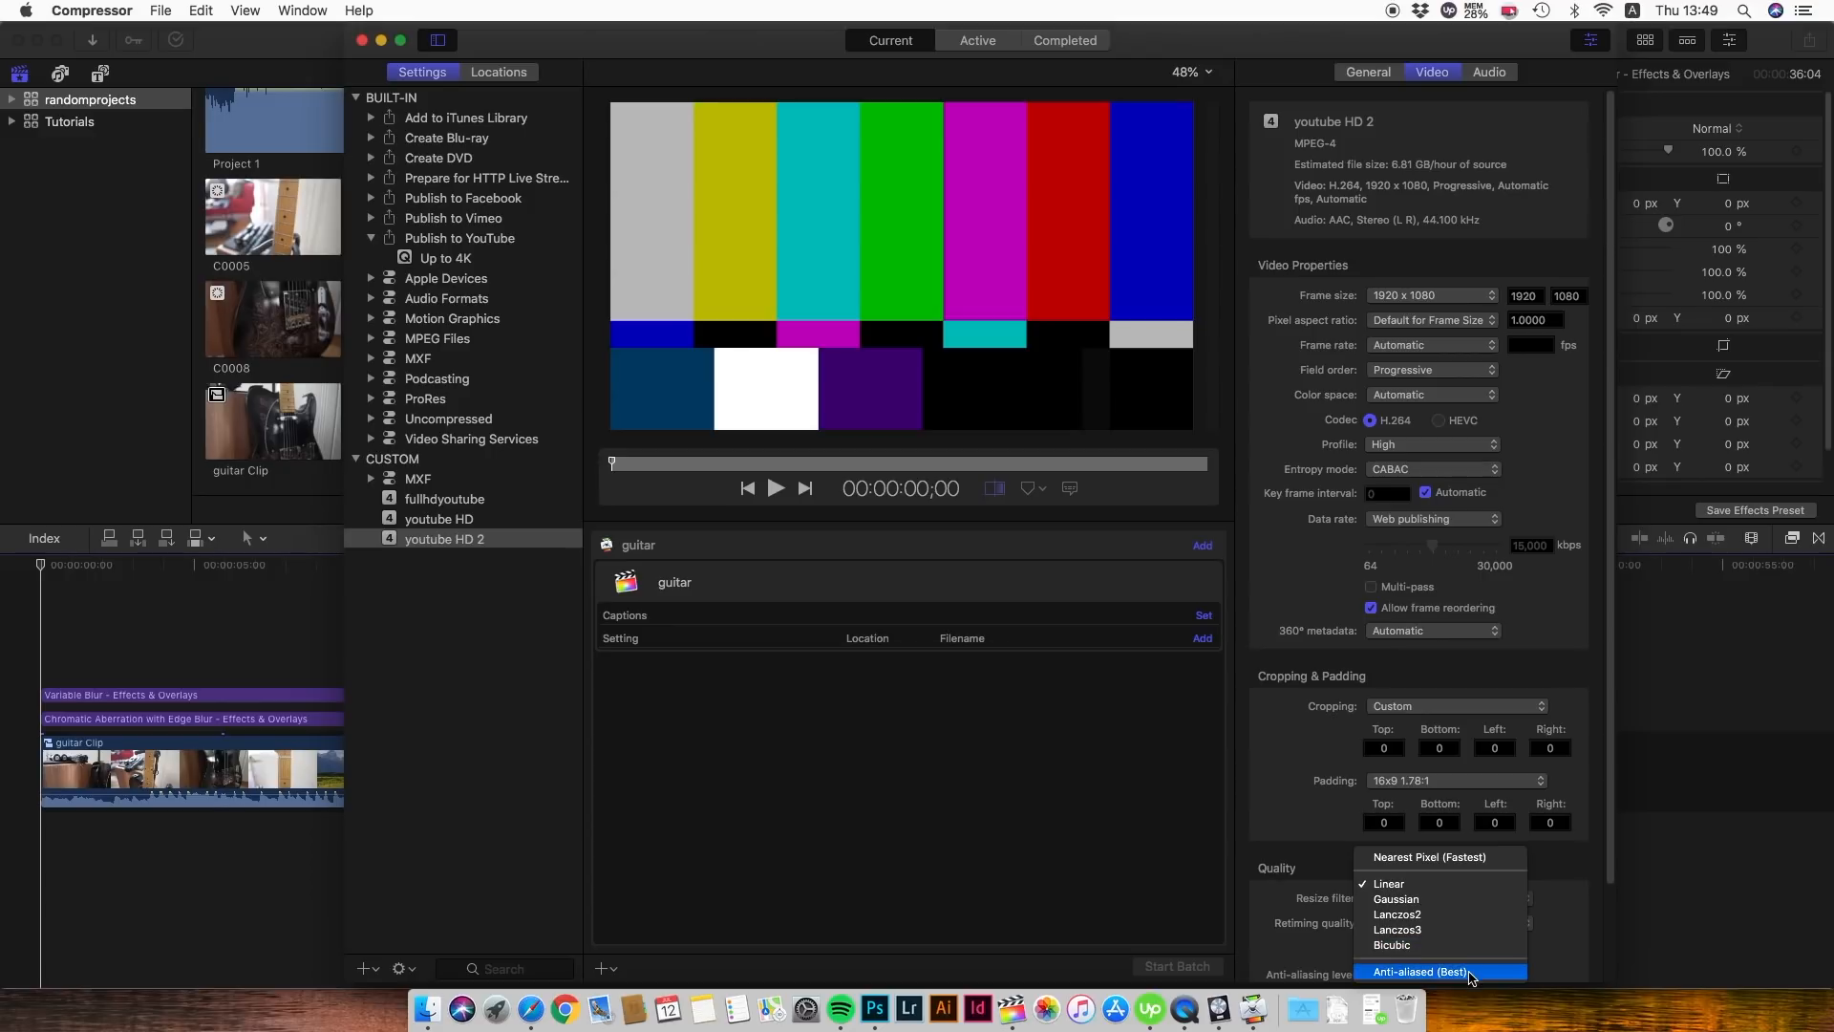
click(1421, 973)
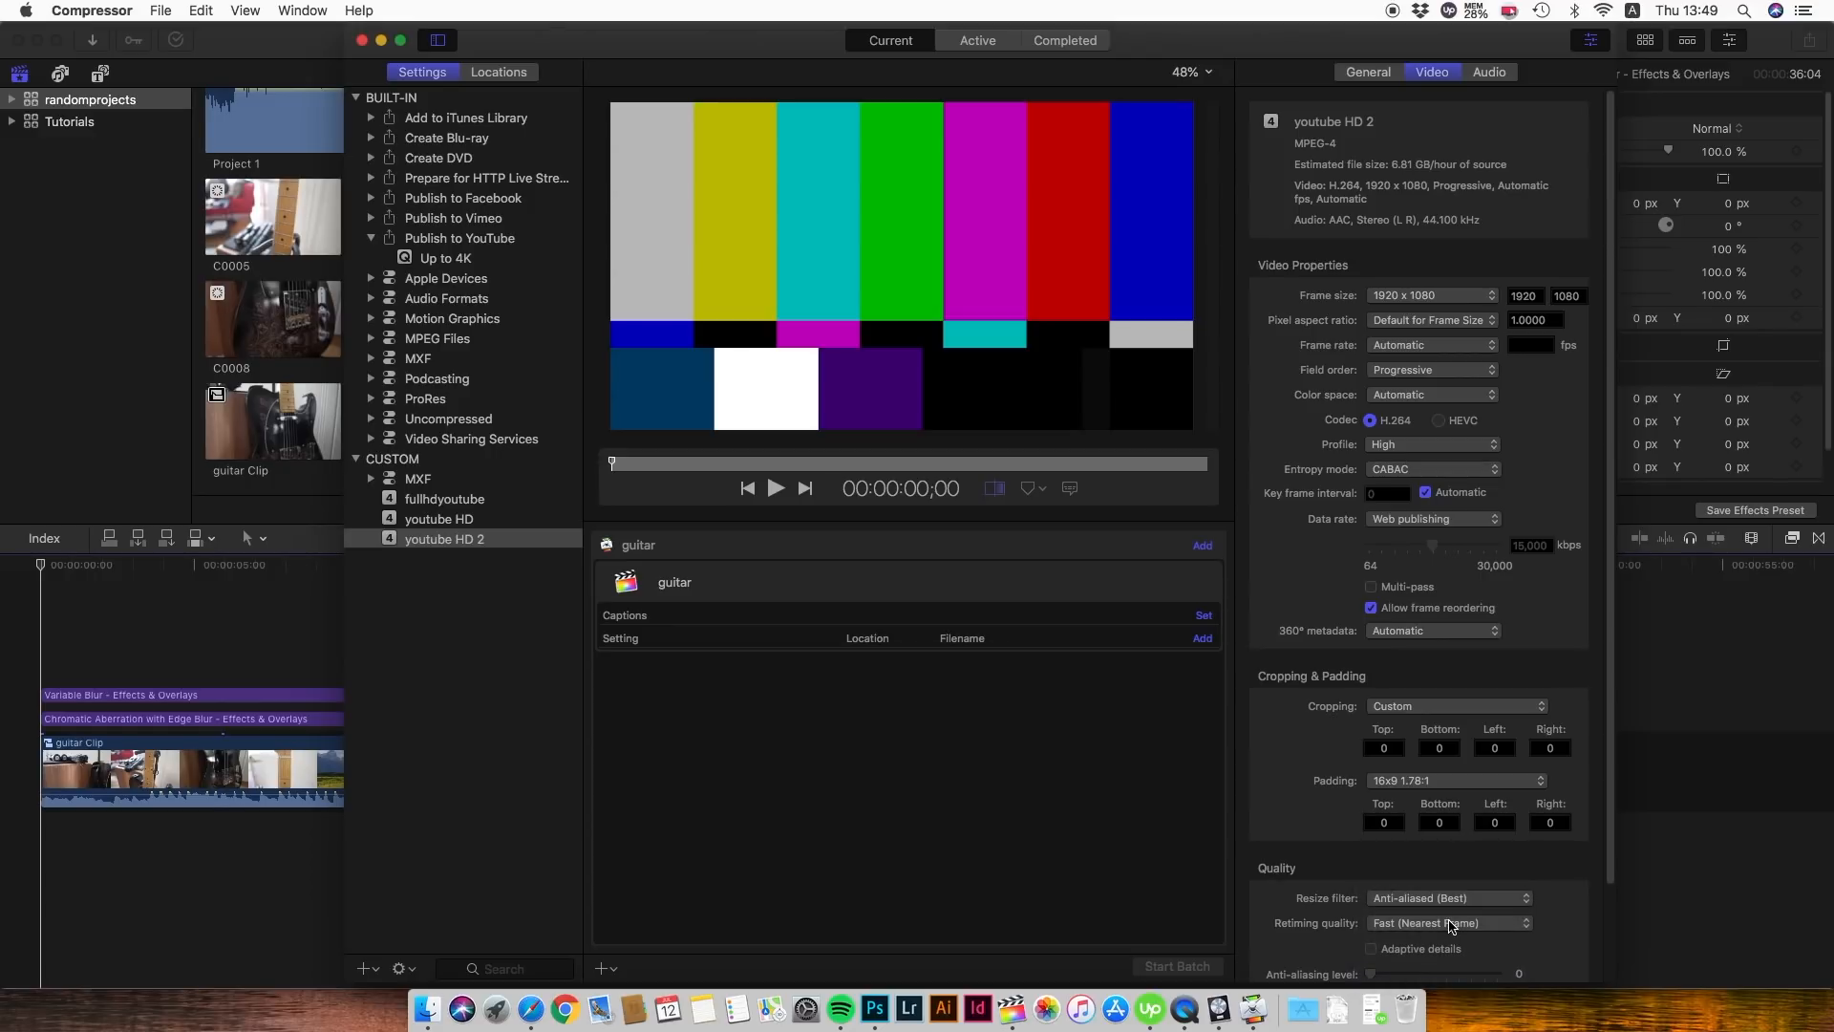
click(1448, 921)
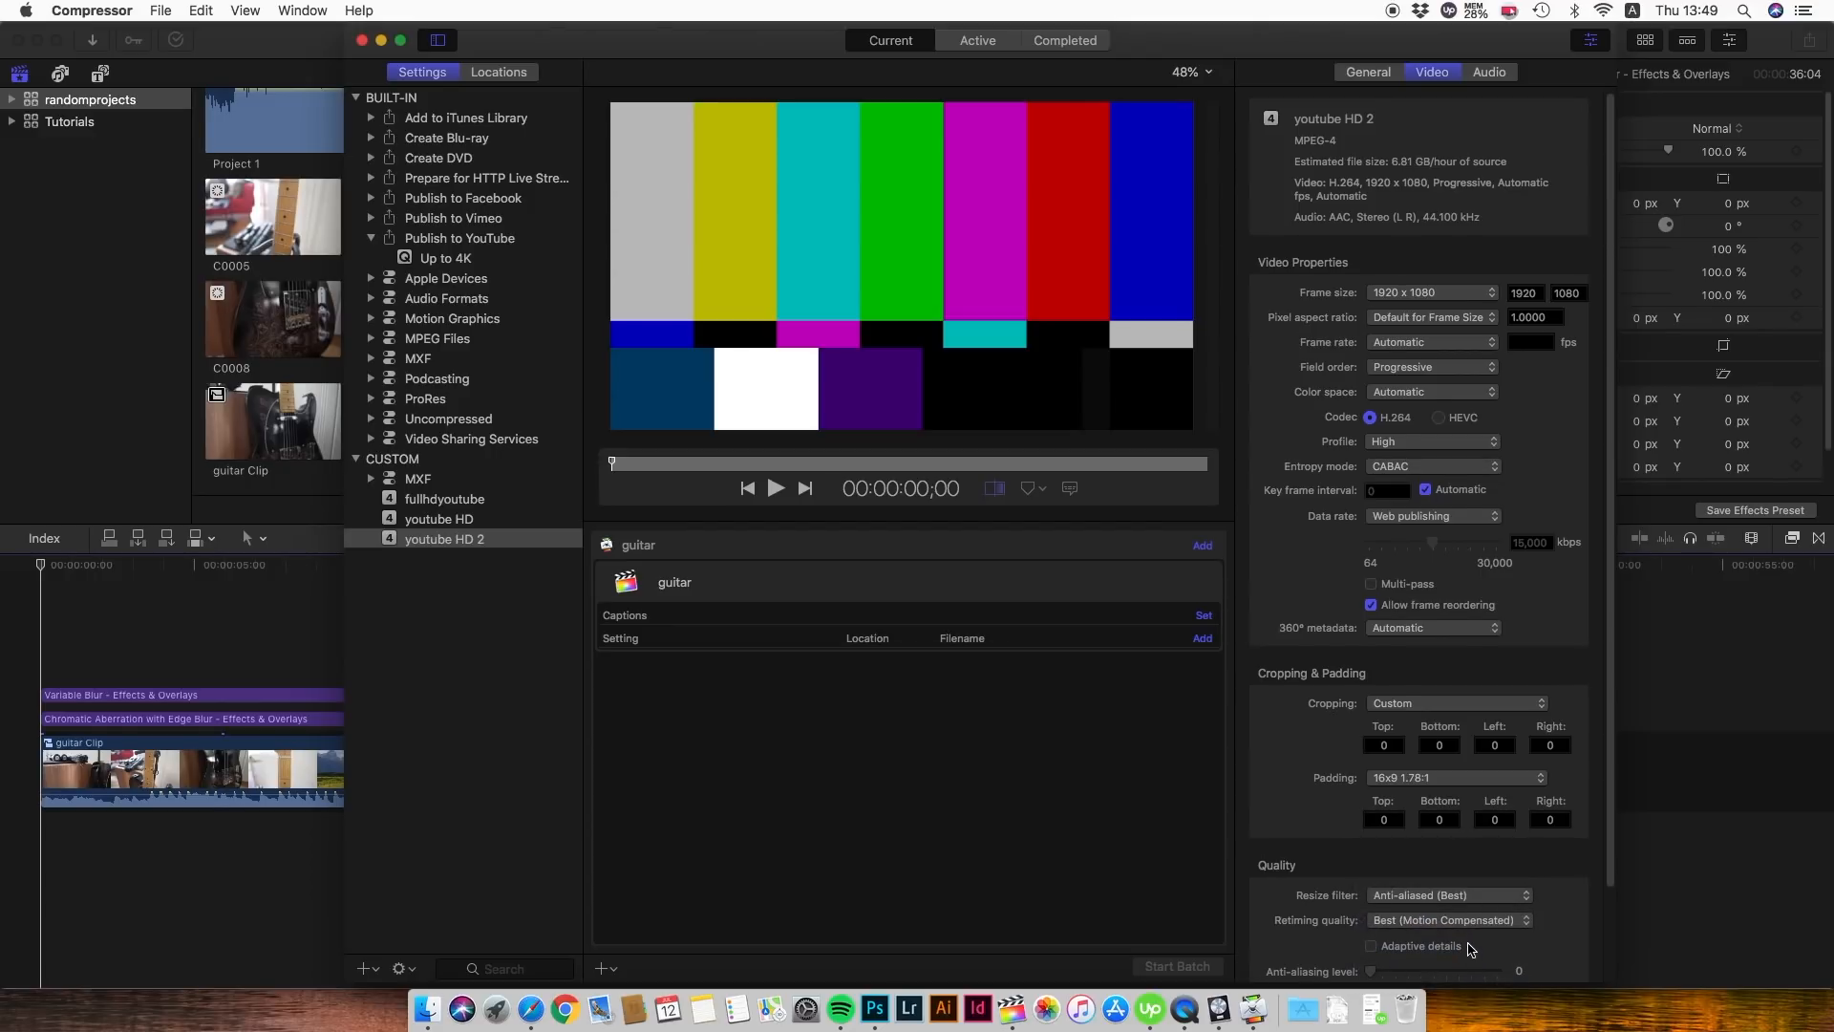
click(1489, 72)
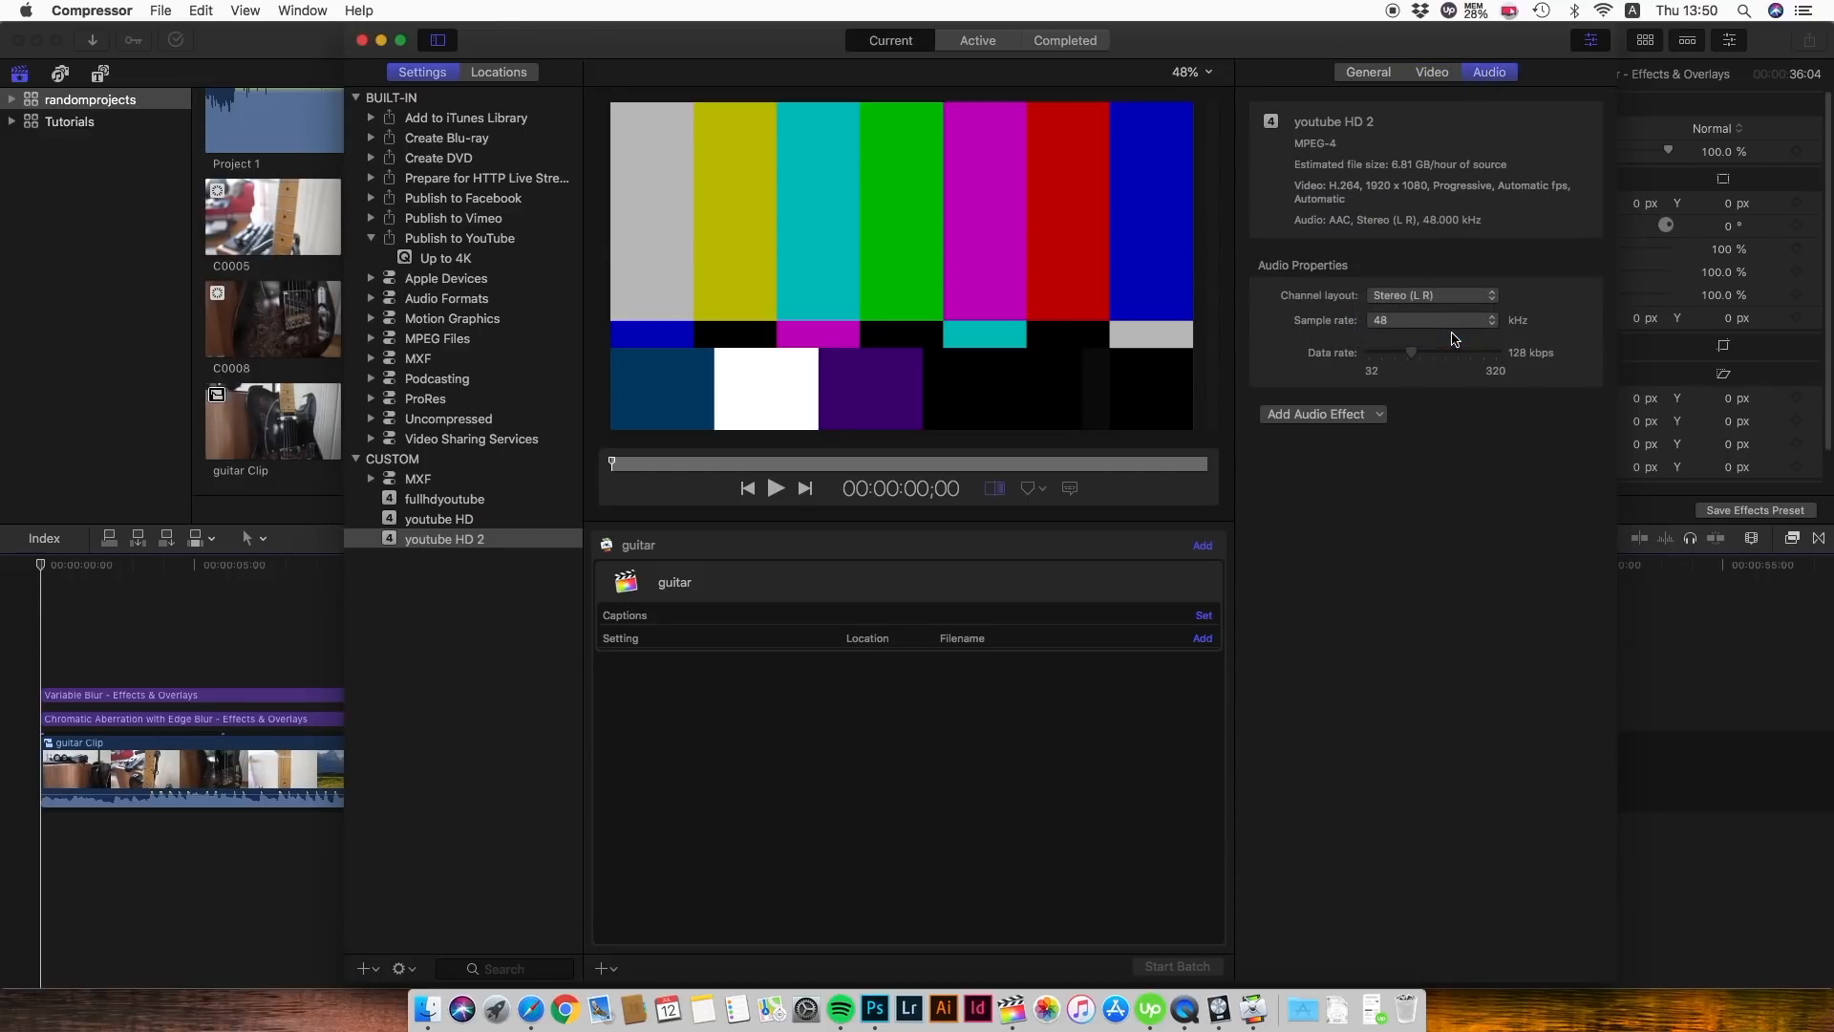
mouse_move(1412, 359)
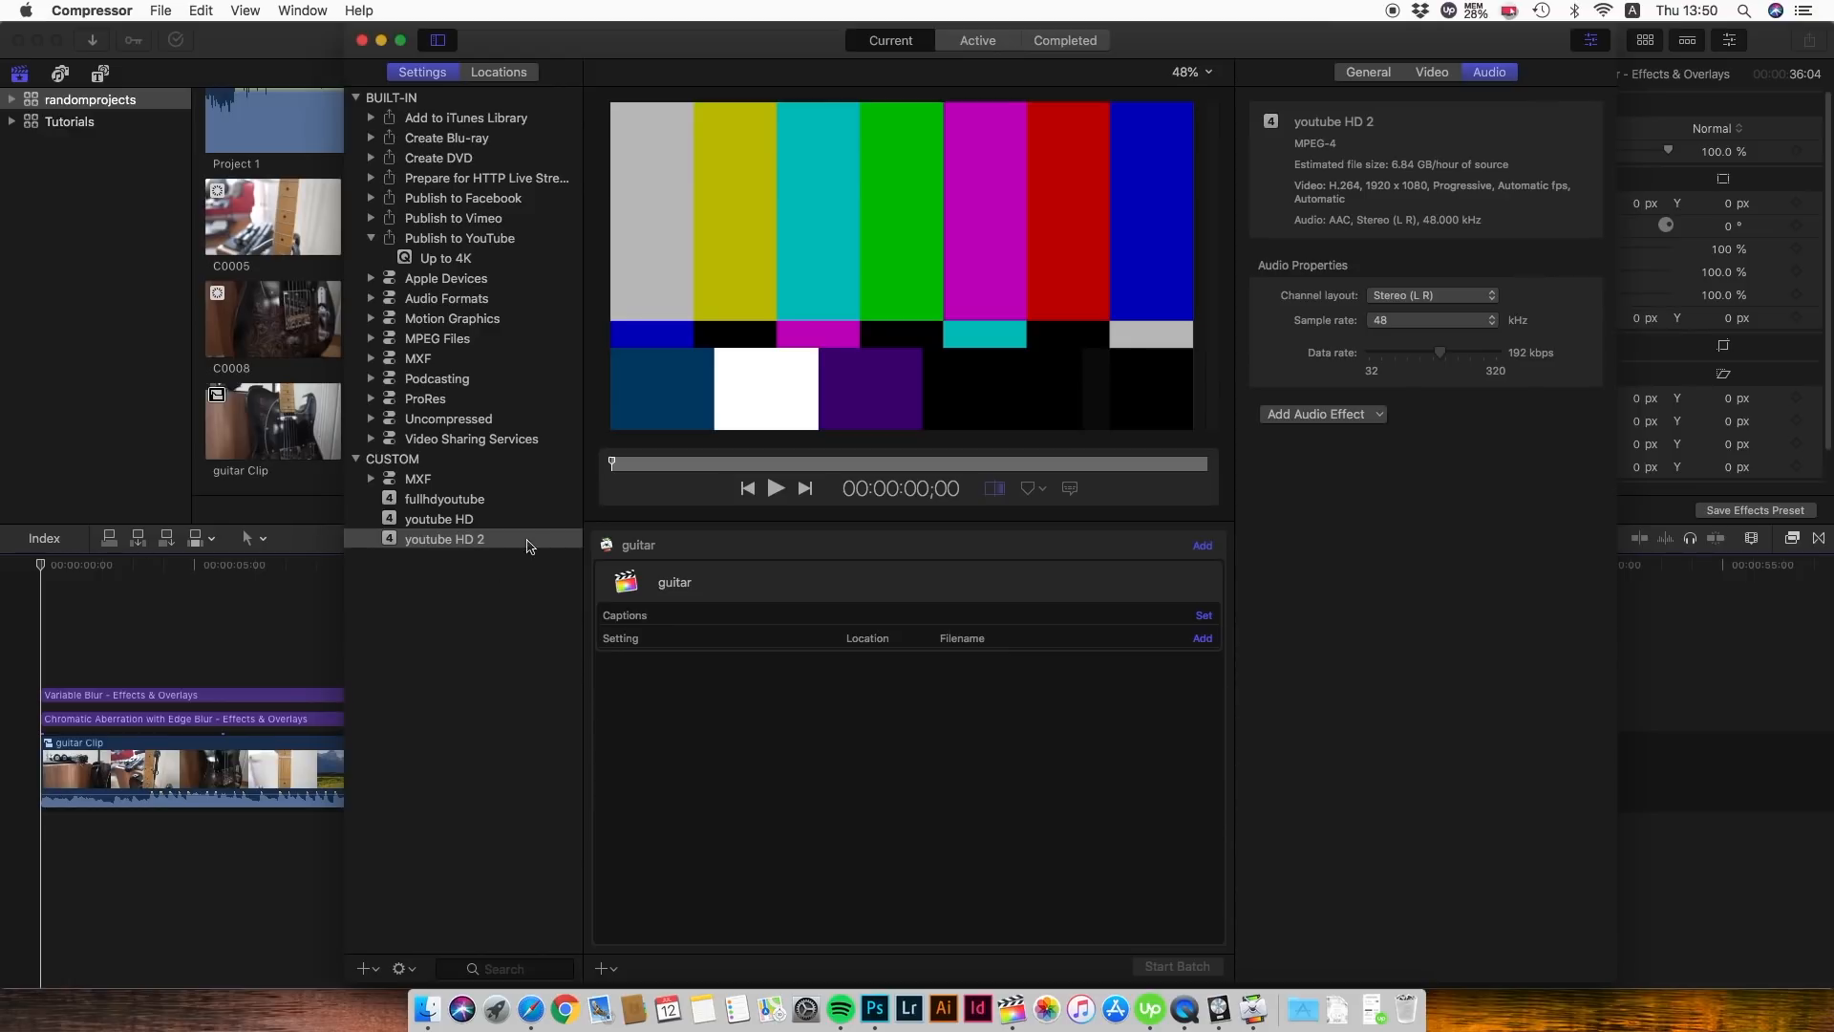
mouse_move(460, 562)
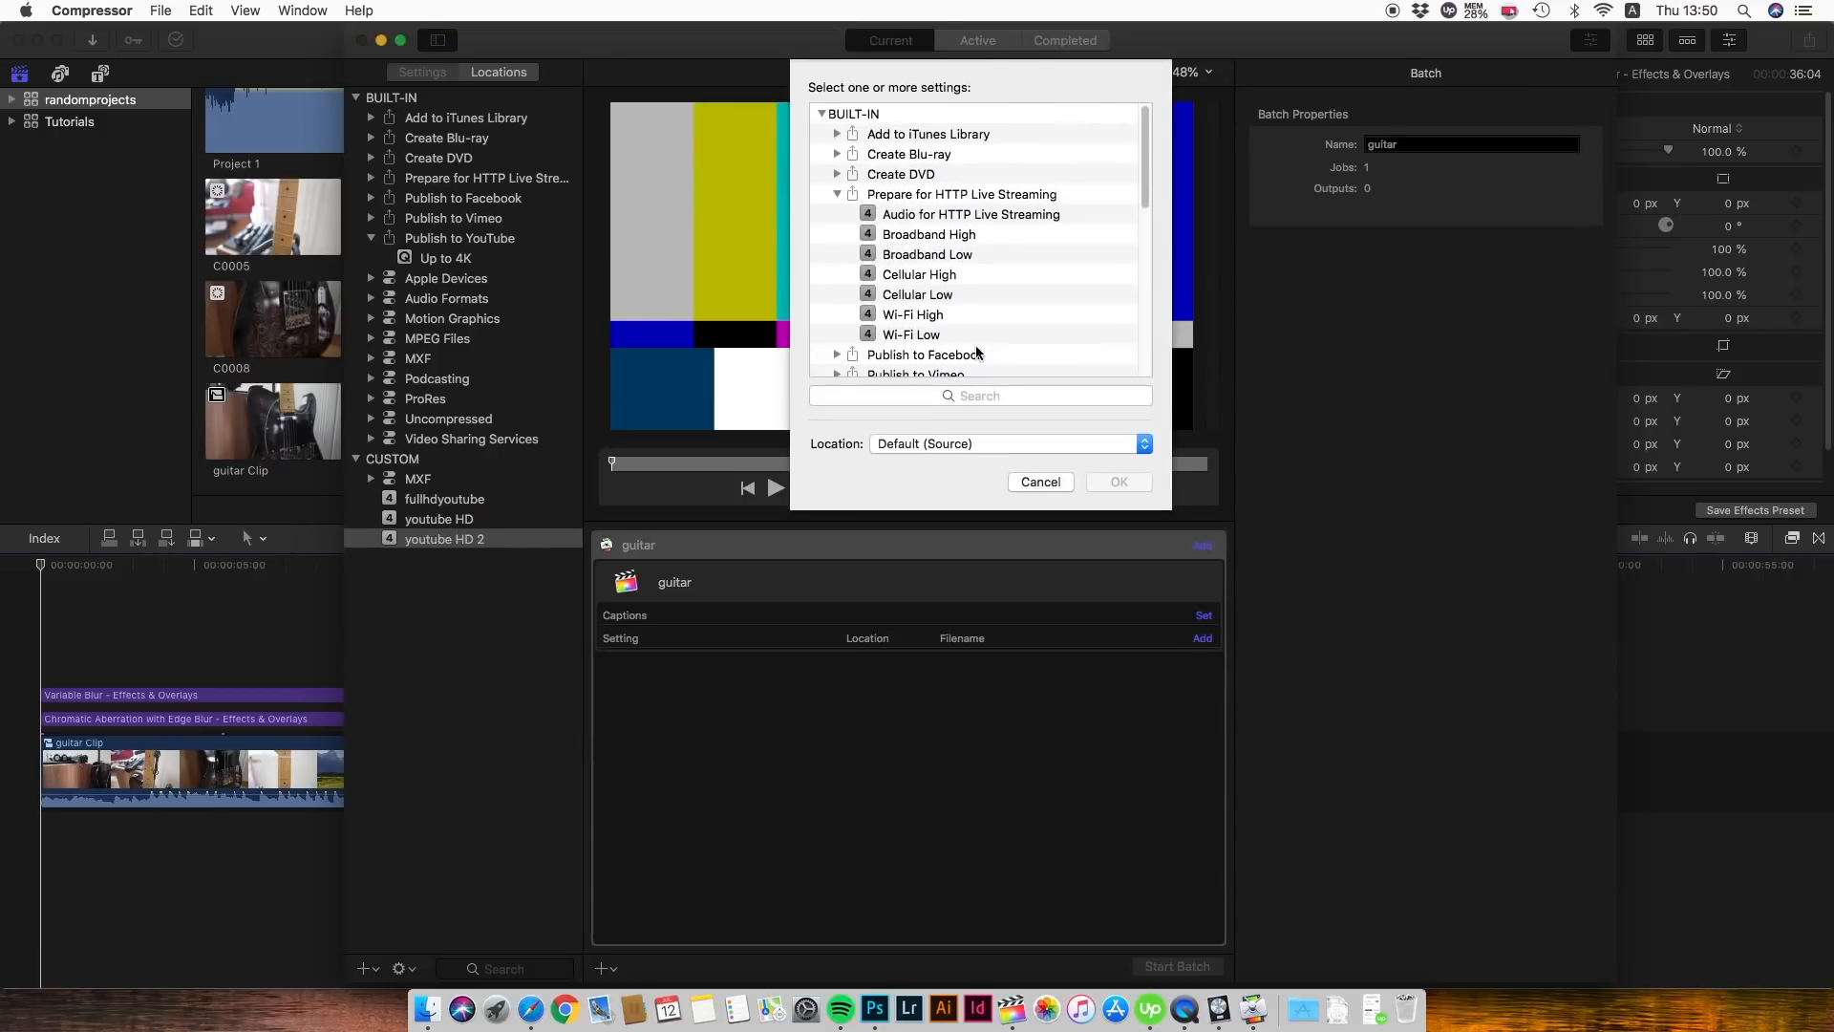
Apply the custom youtube HD 2 setting to the guitar job and start the batch.
scroll(down, 3)
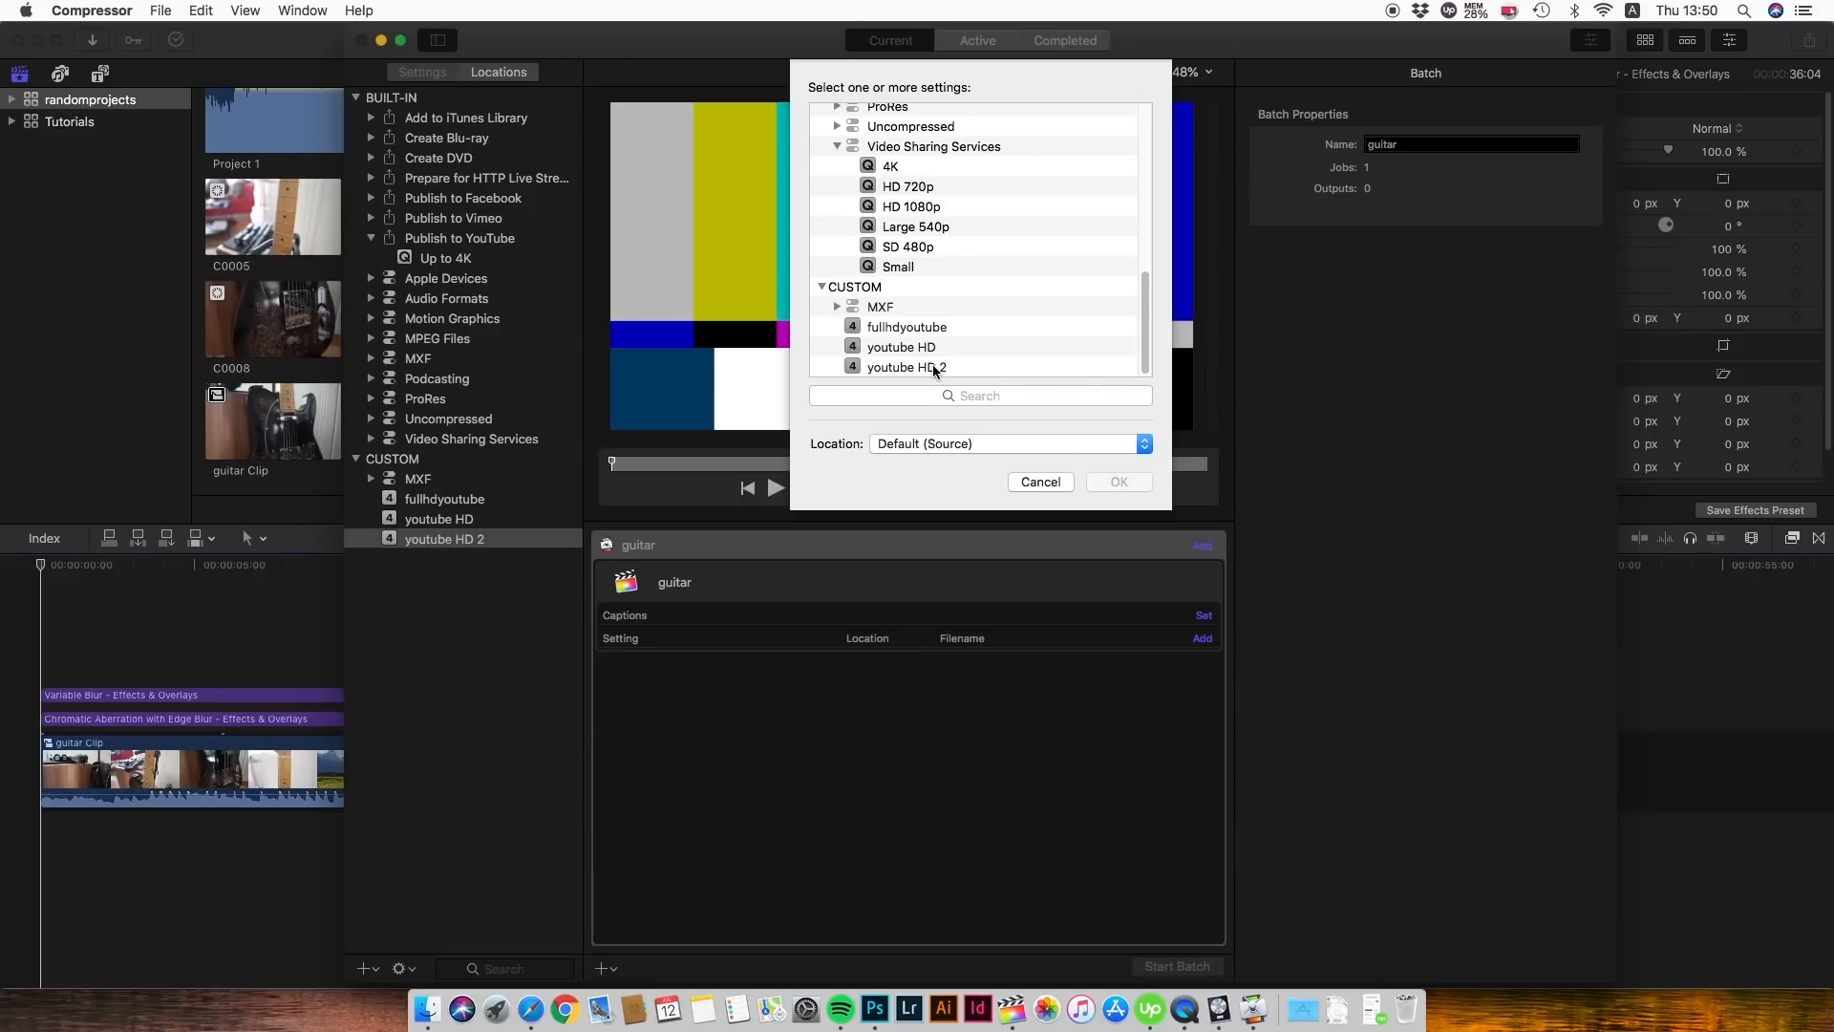
click(905, 365)
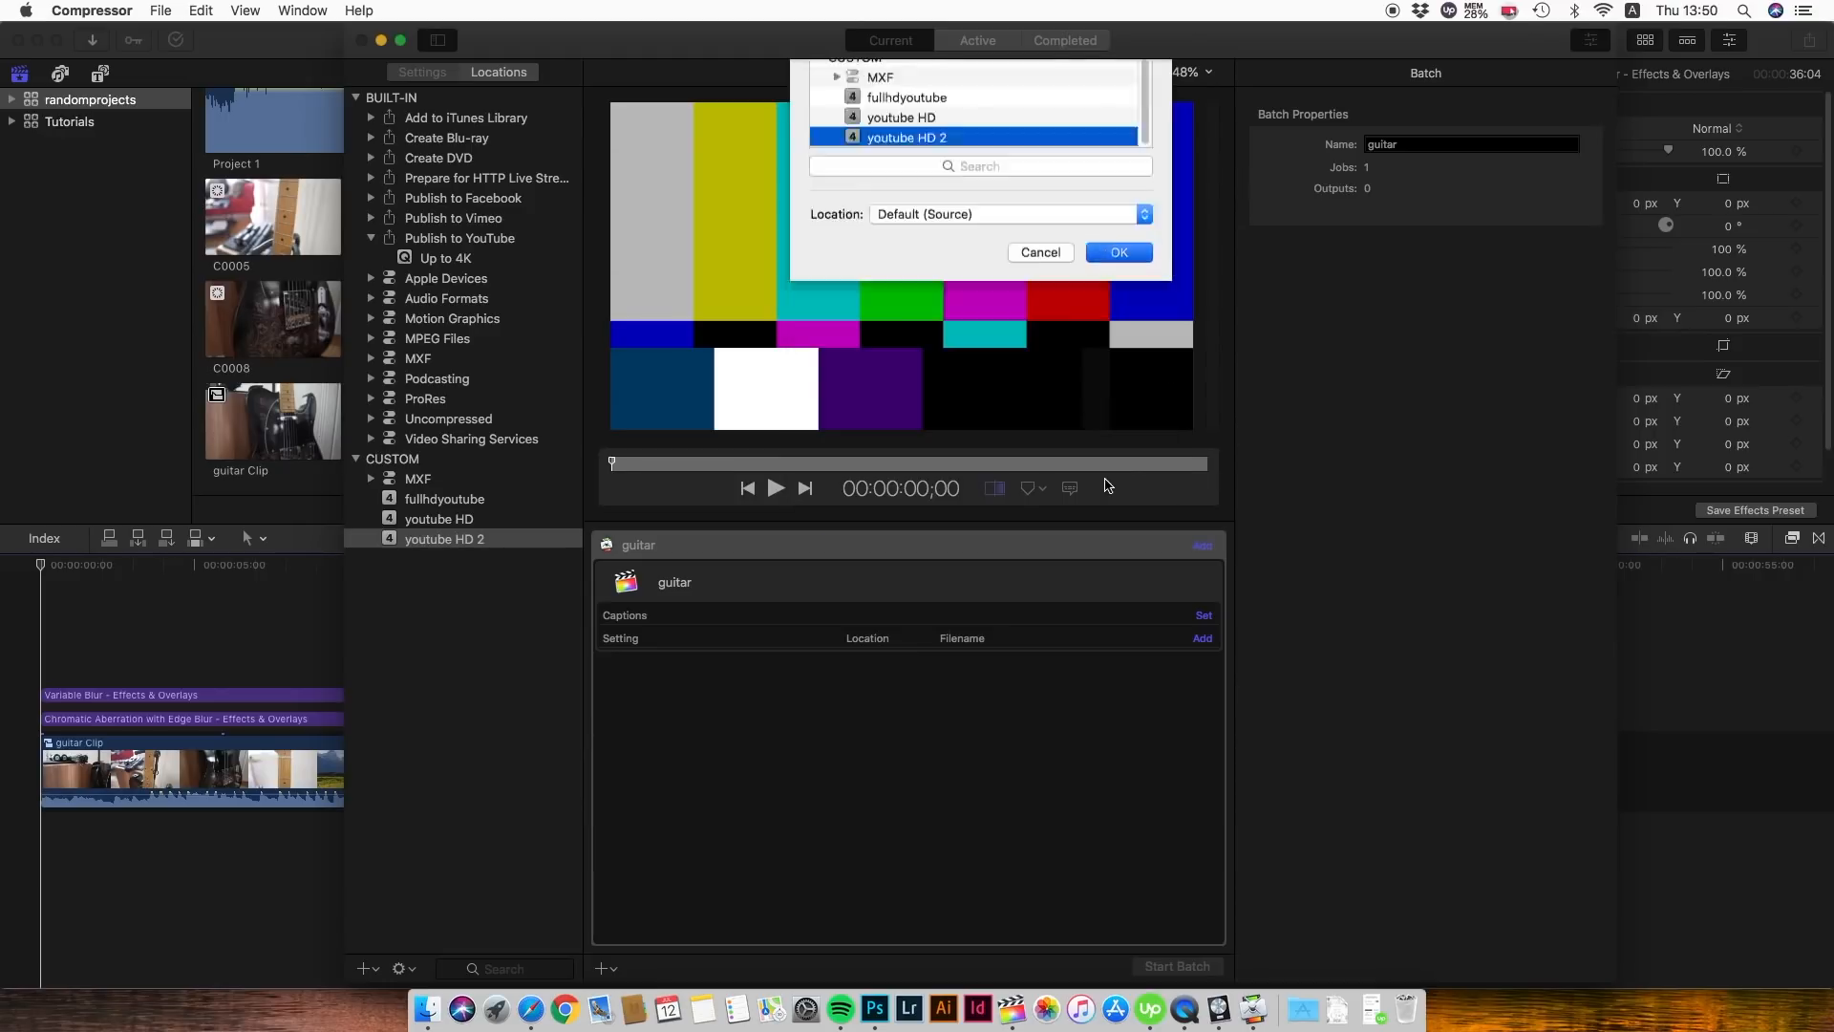
click(1116, 251)
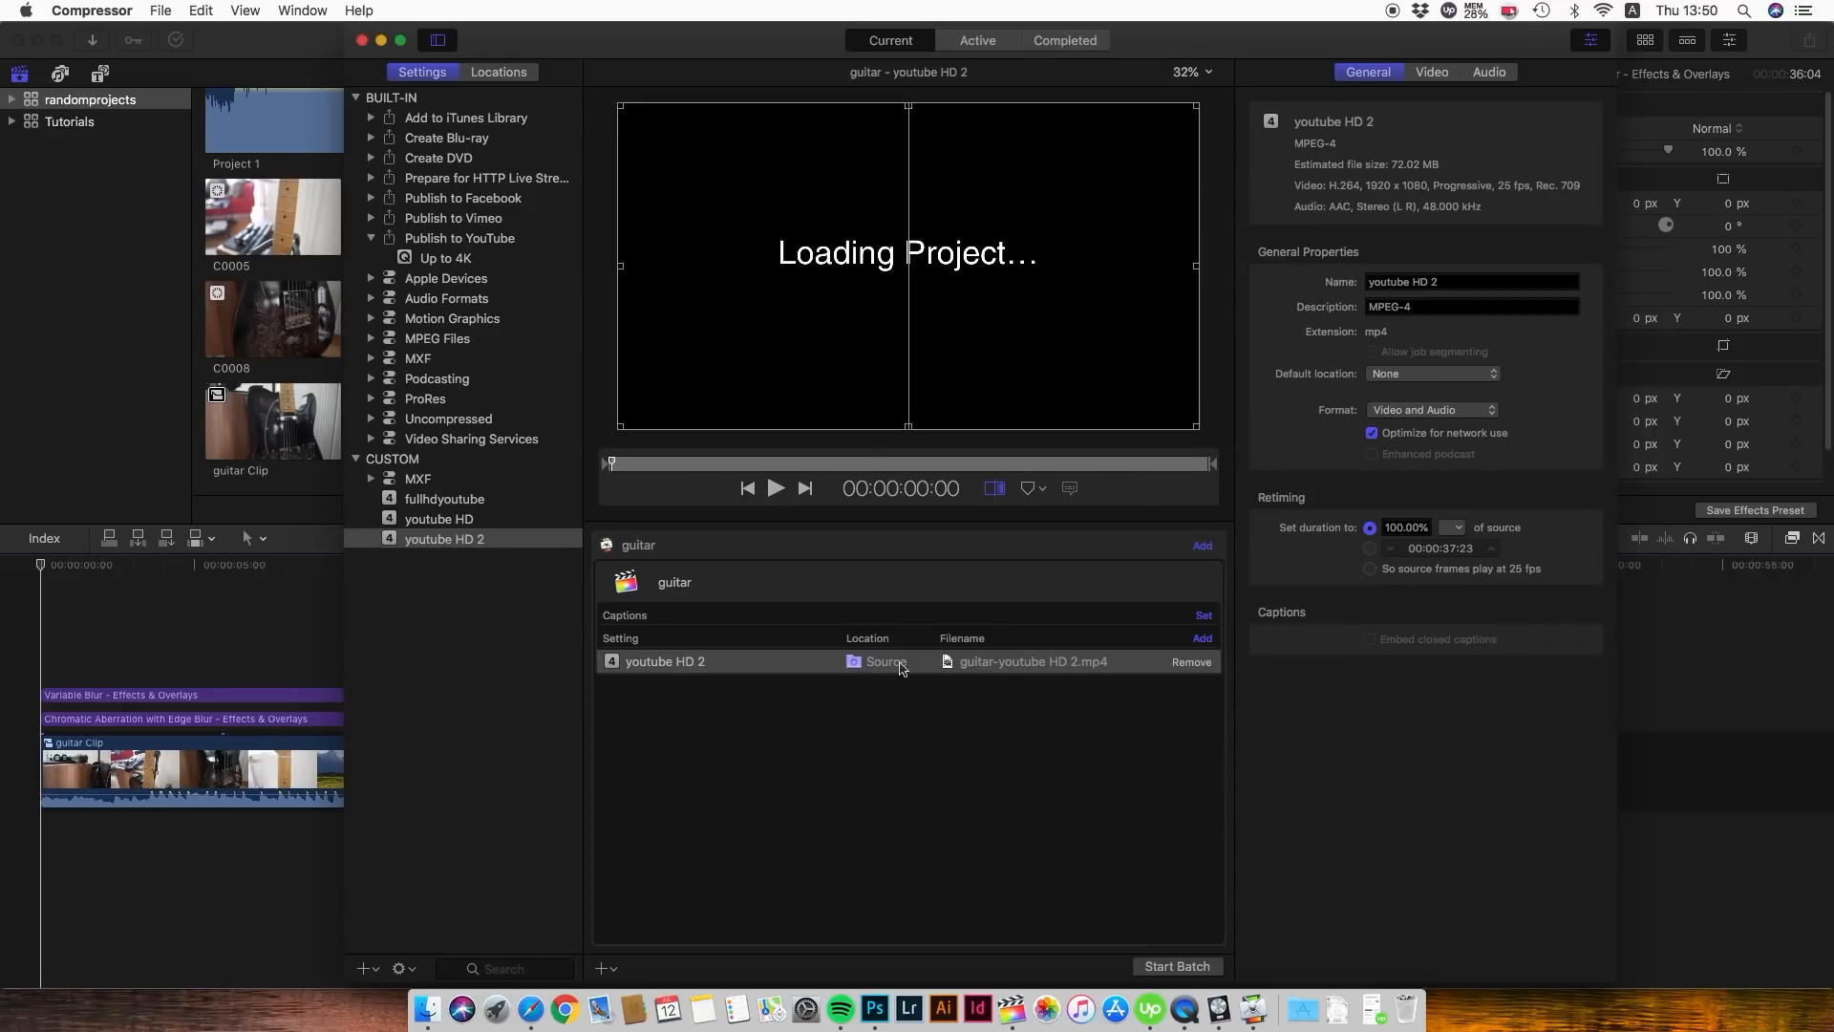
mouse_move(1191, 962)
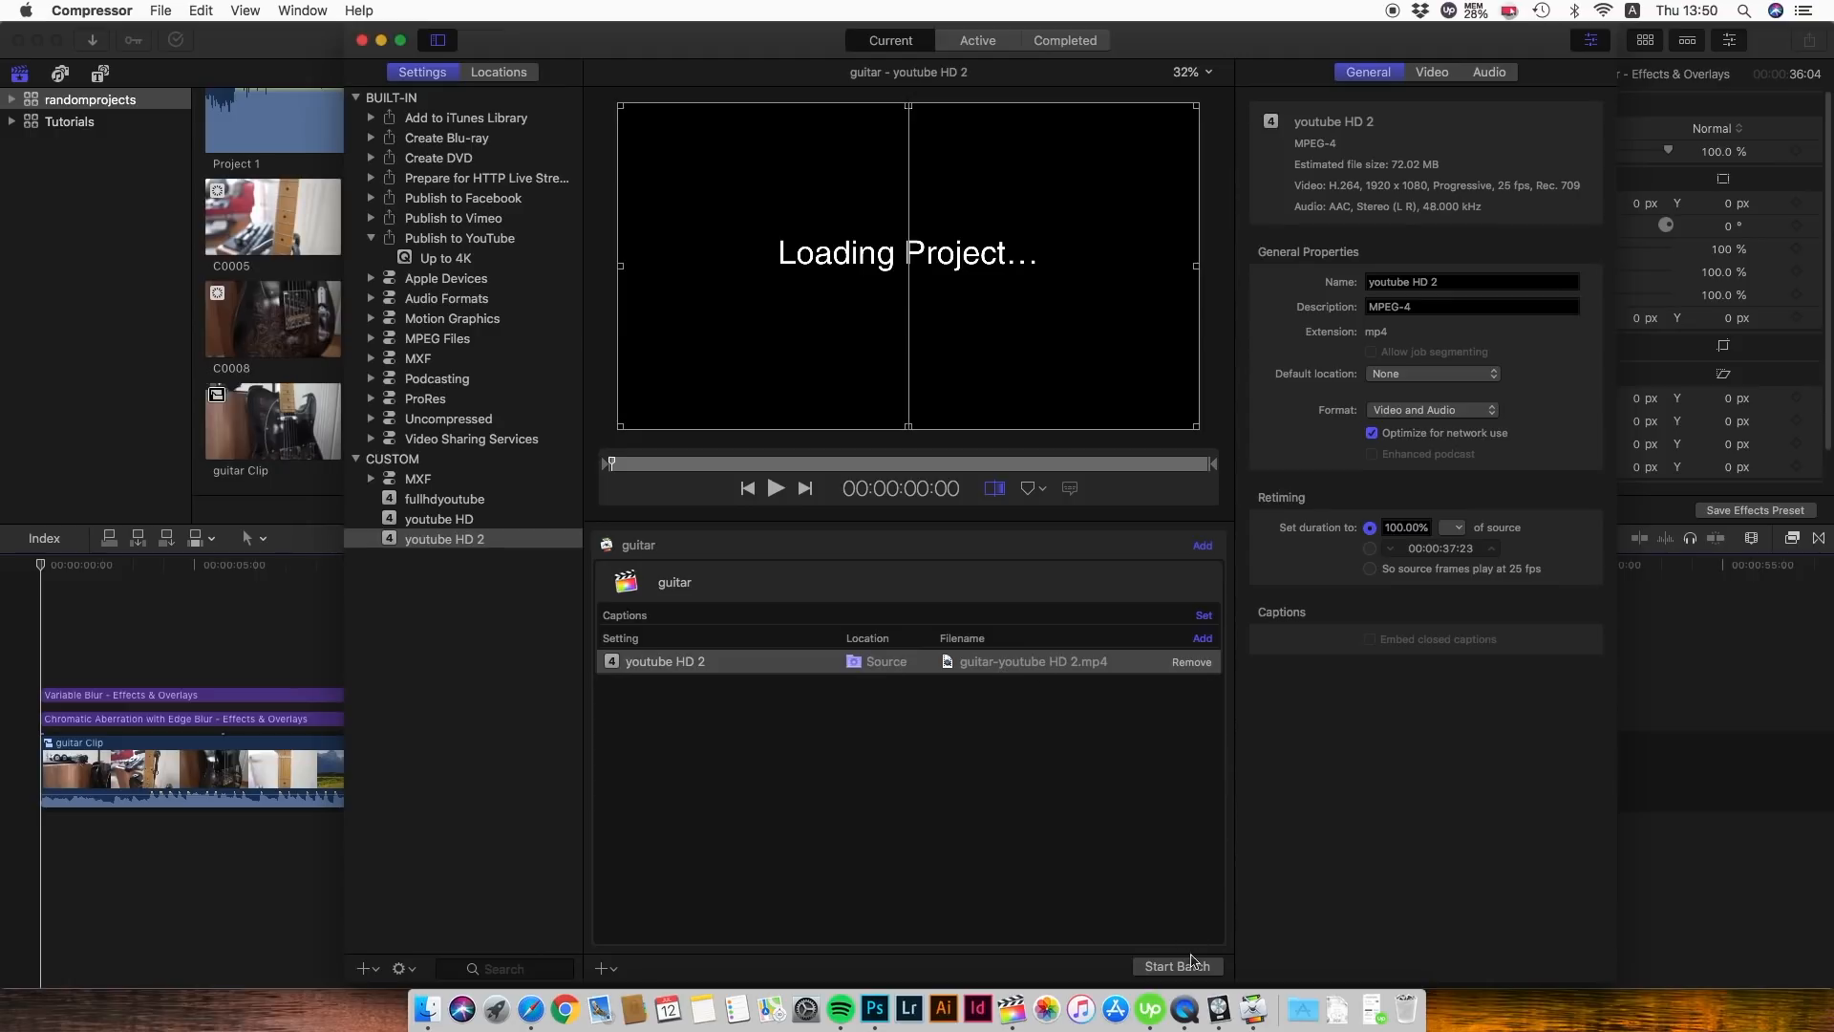
click(1178, 965)
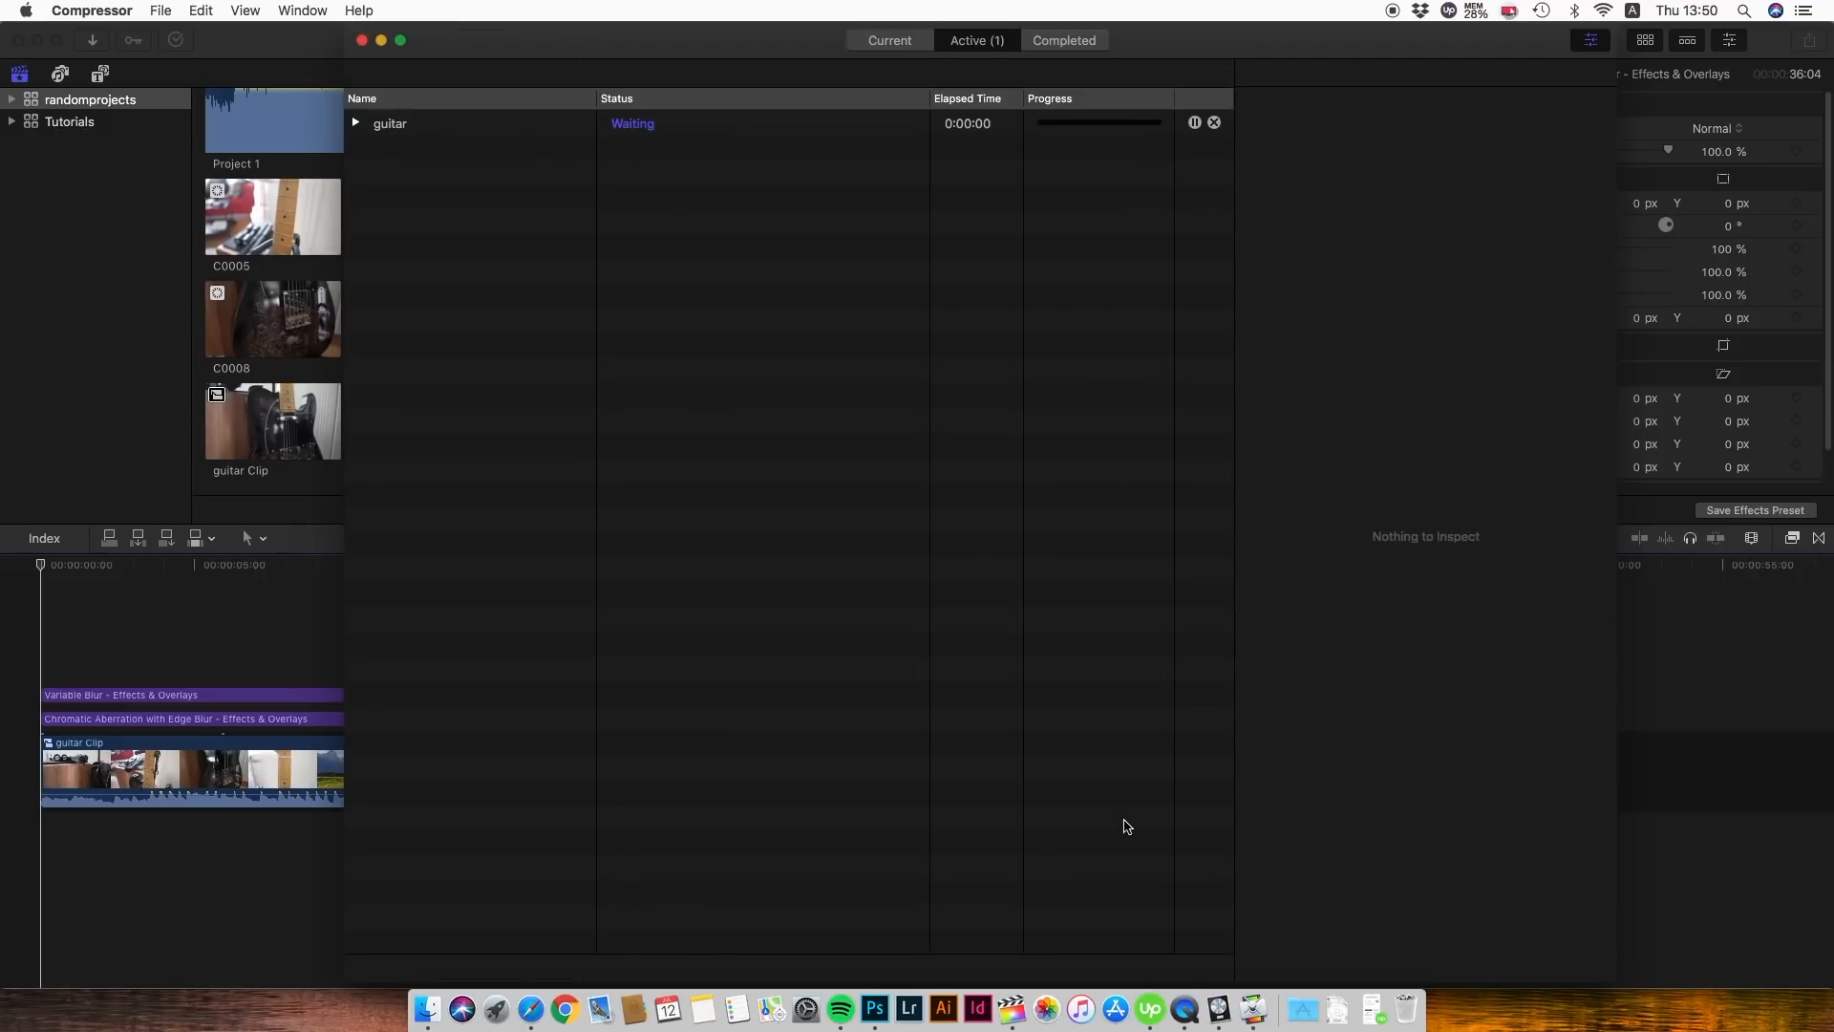